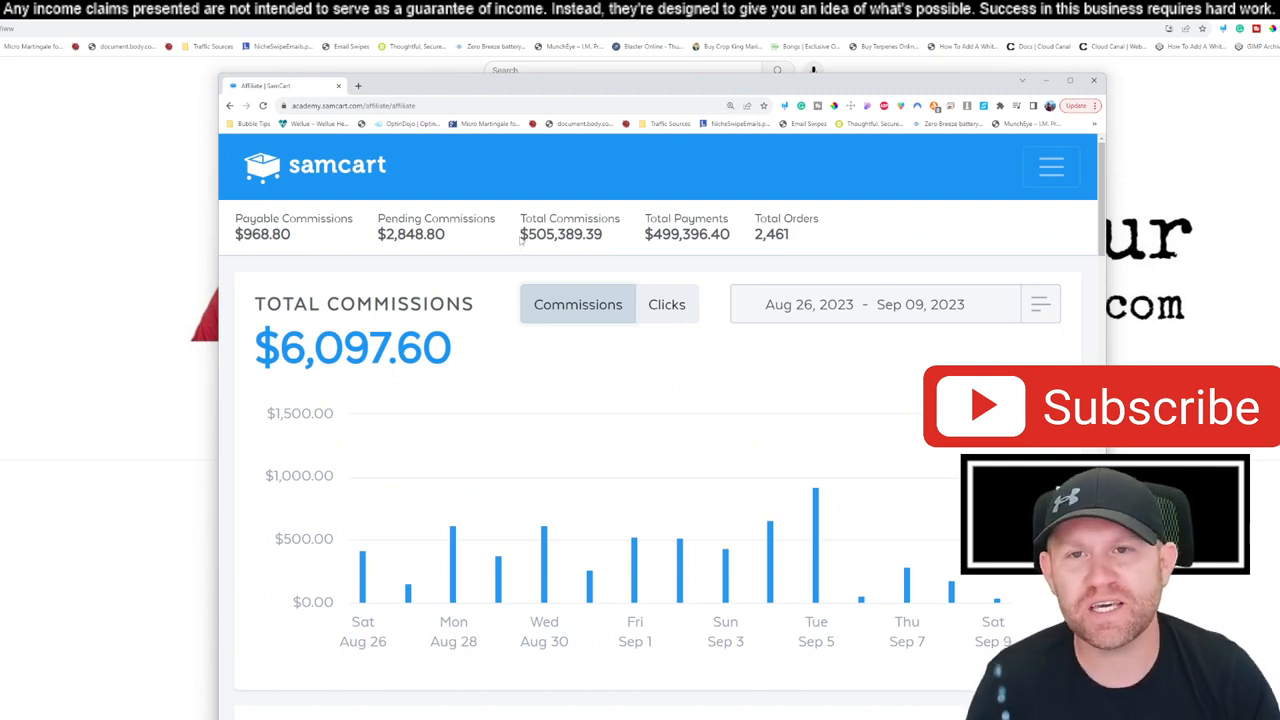
- Highlight the total commissions figure and page the date-range calendar back through earlier months
double_click(560, 234)
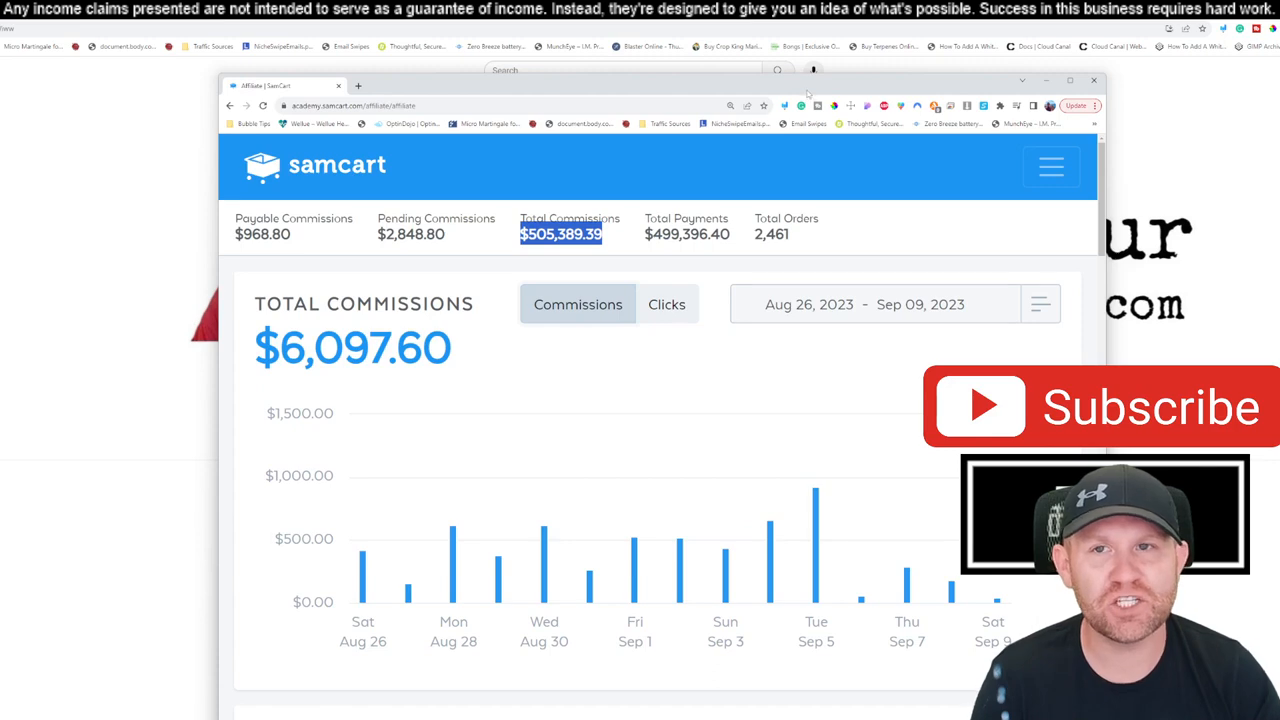
left_click(864, 304)
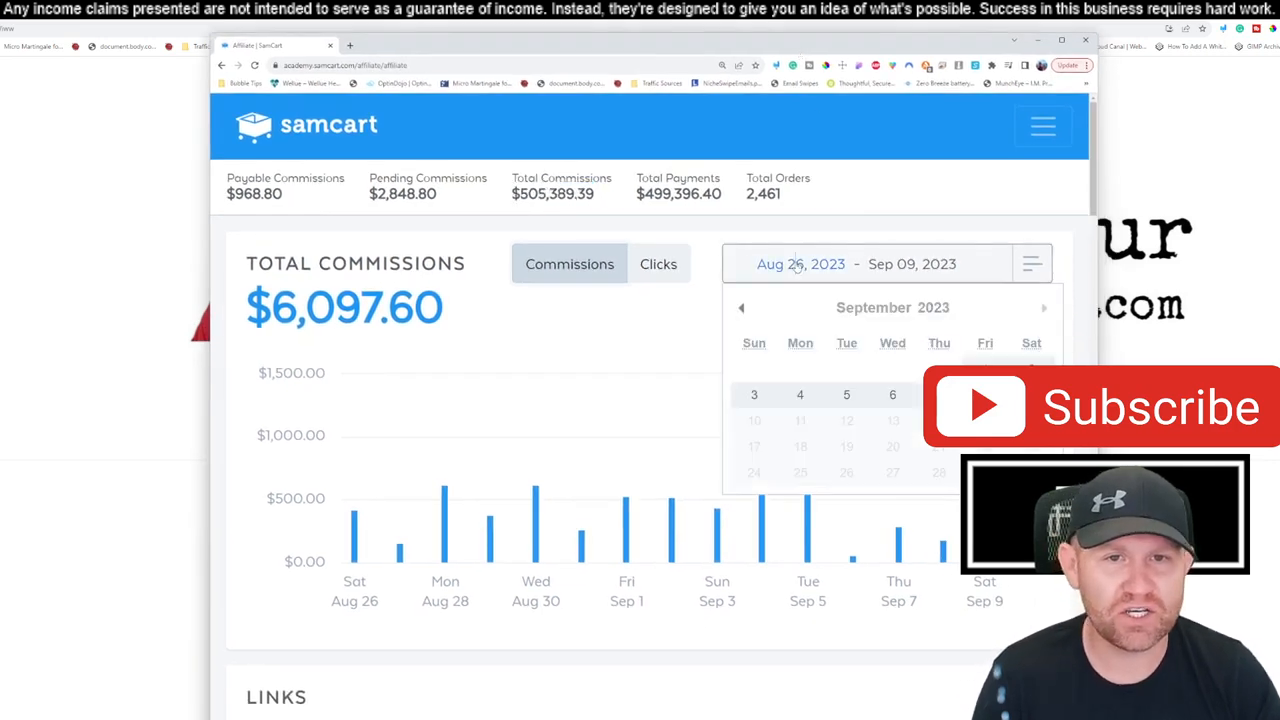
left_click(742, 308)
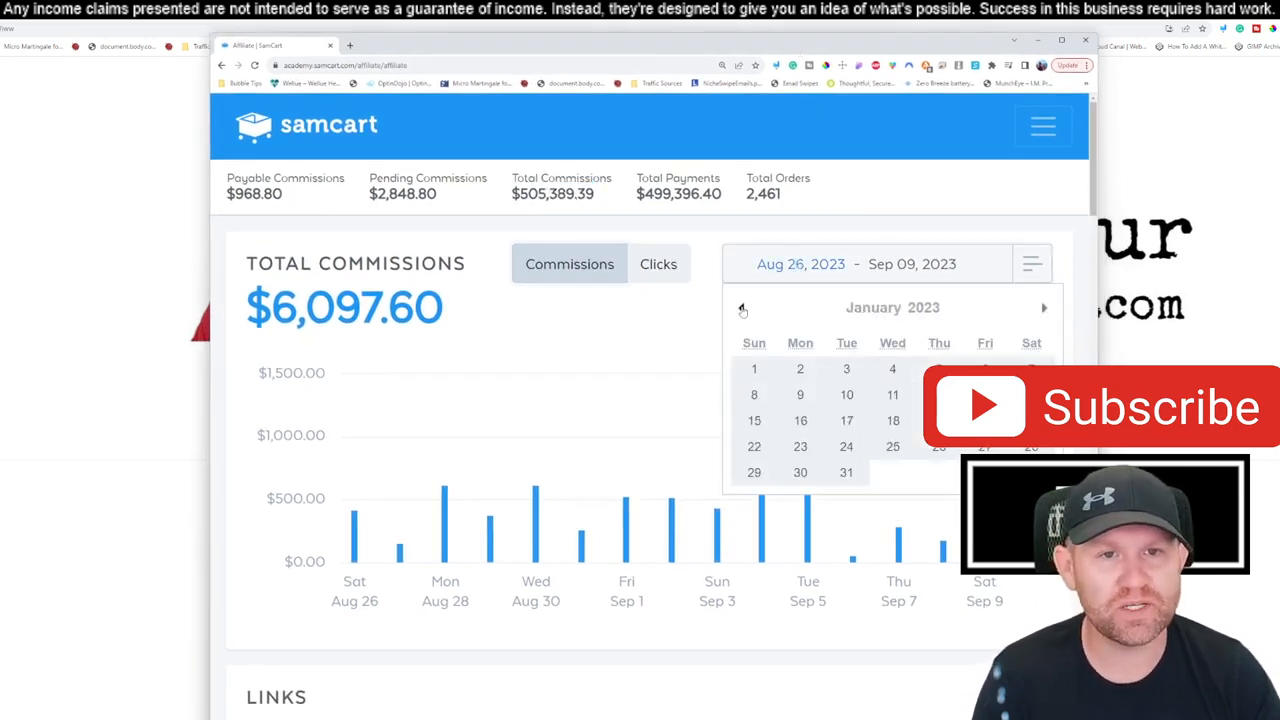
left_click(740, 308)
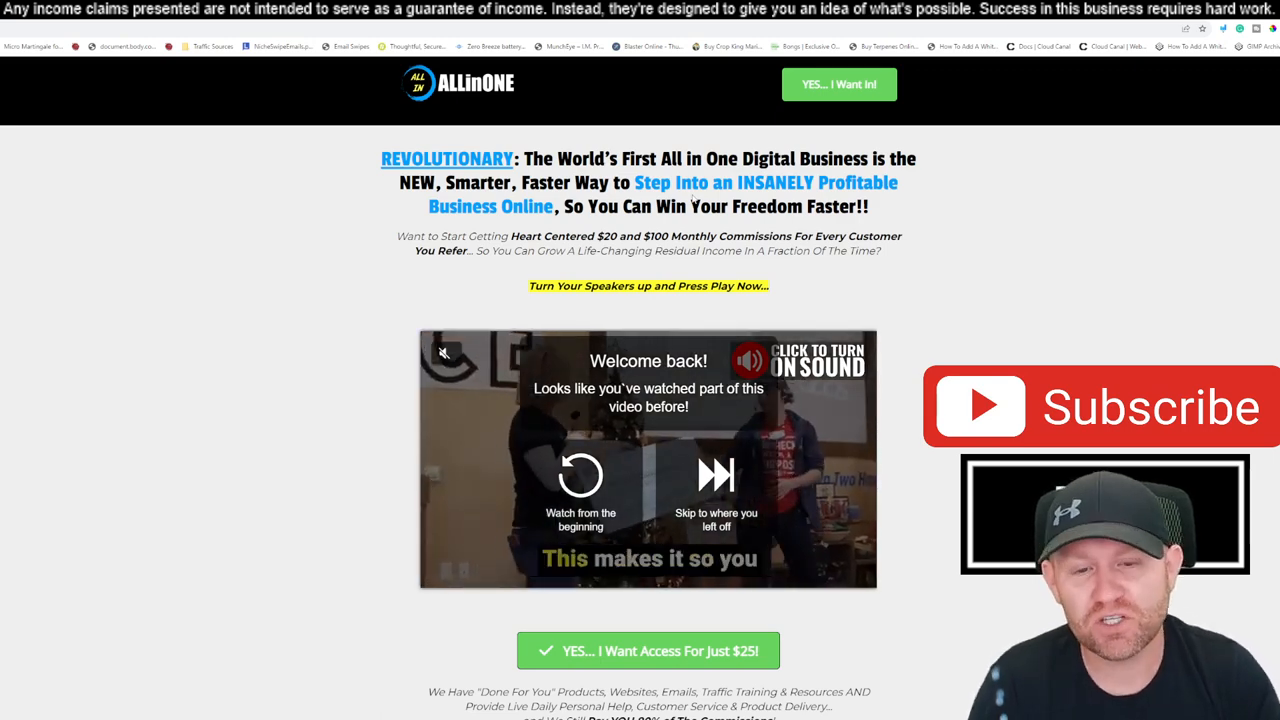
scroll("down", 3)
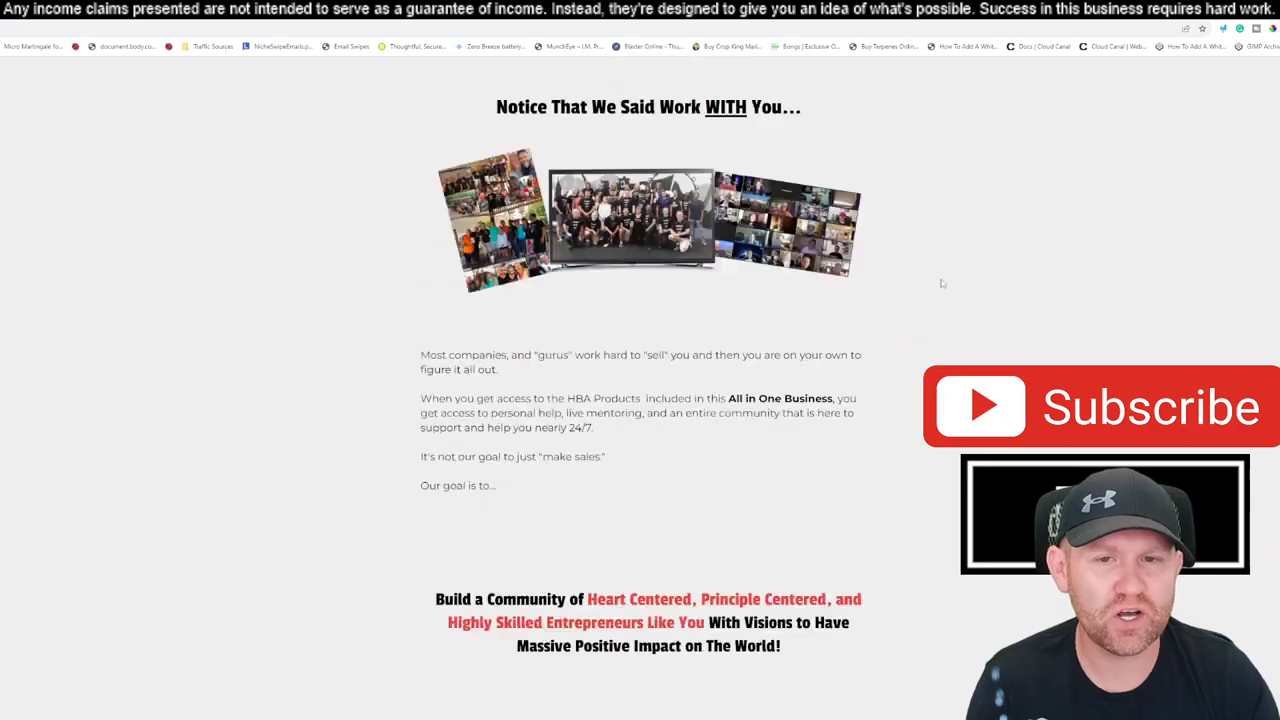
scroll("down", 3)
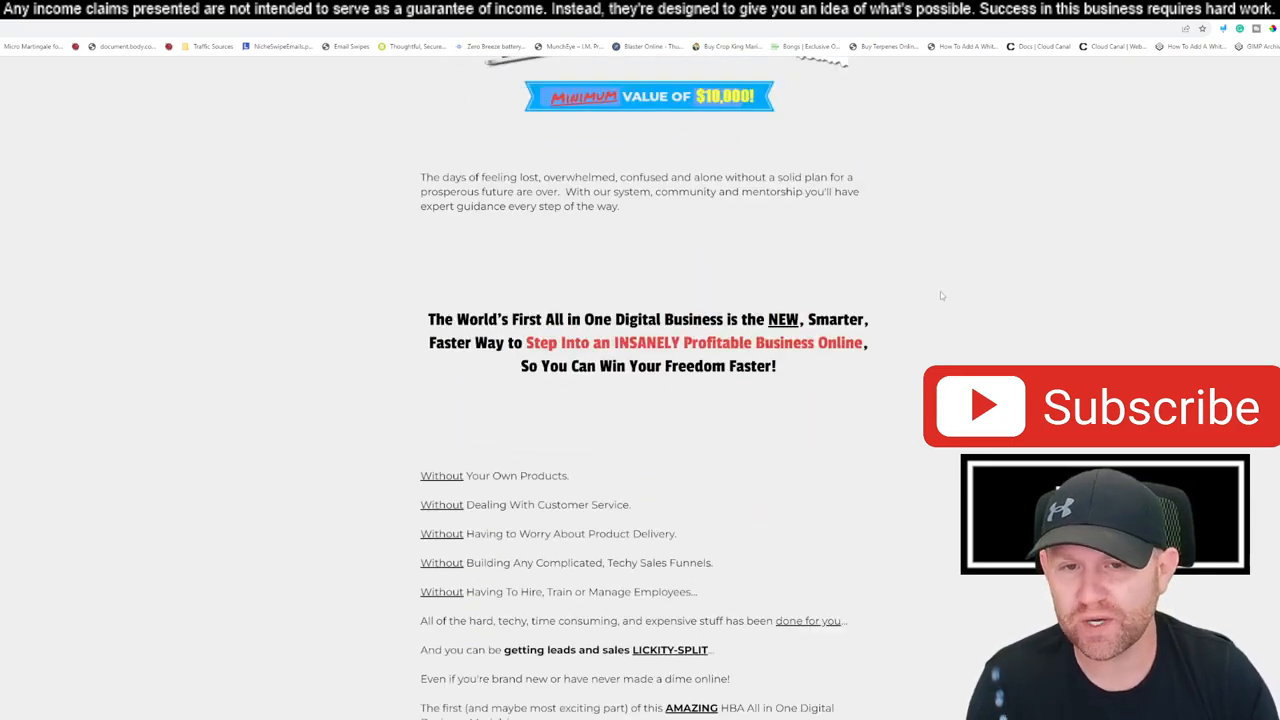
scroll("down", 3)
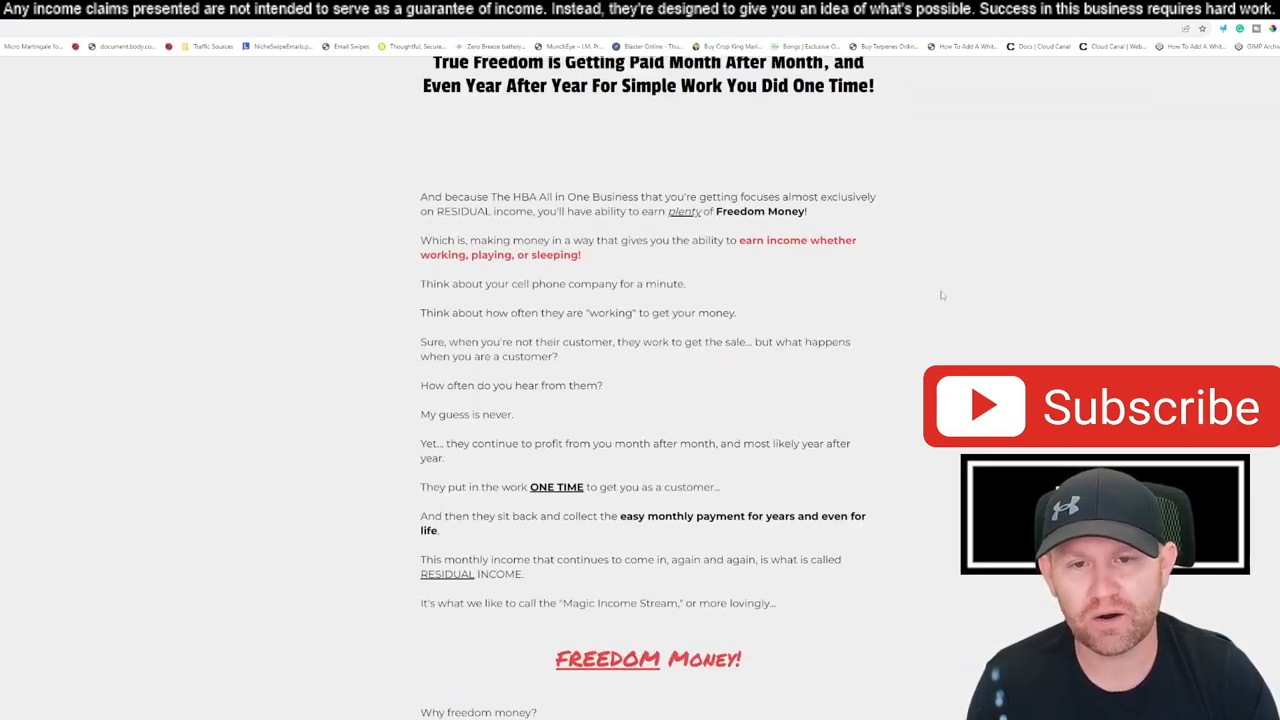
scroll("down", 3)
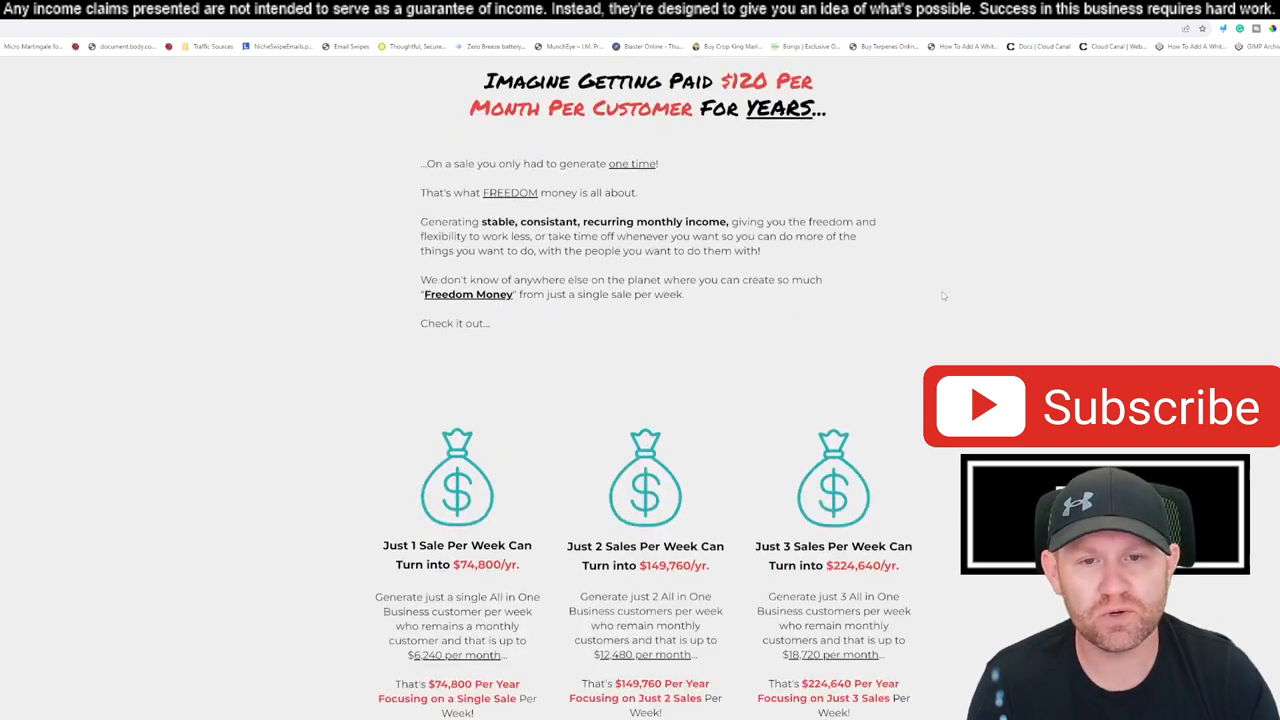
scroll("down", 3)
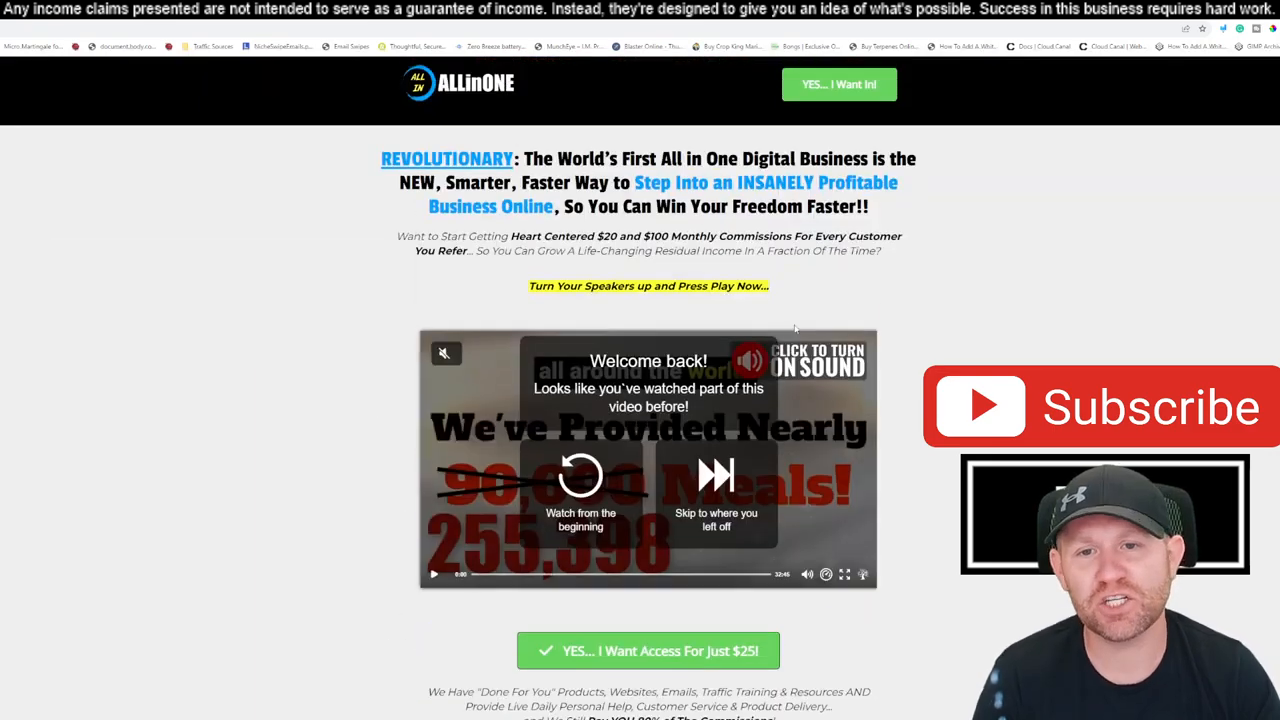
scroll("down", 3)
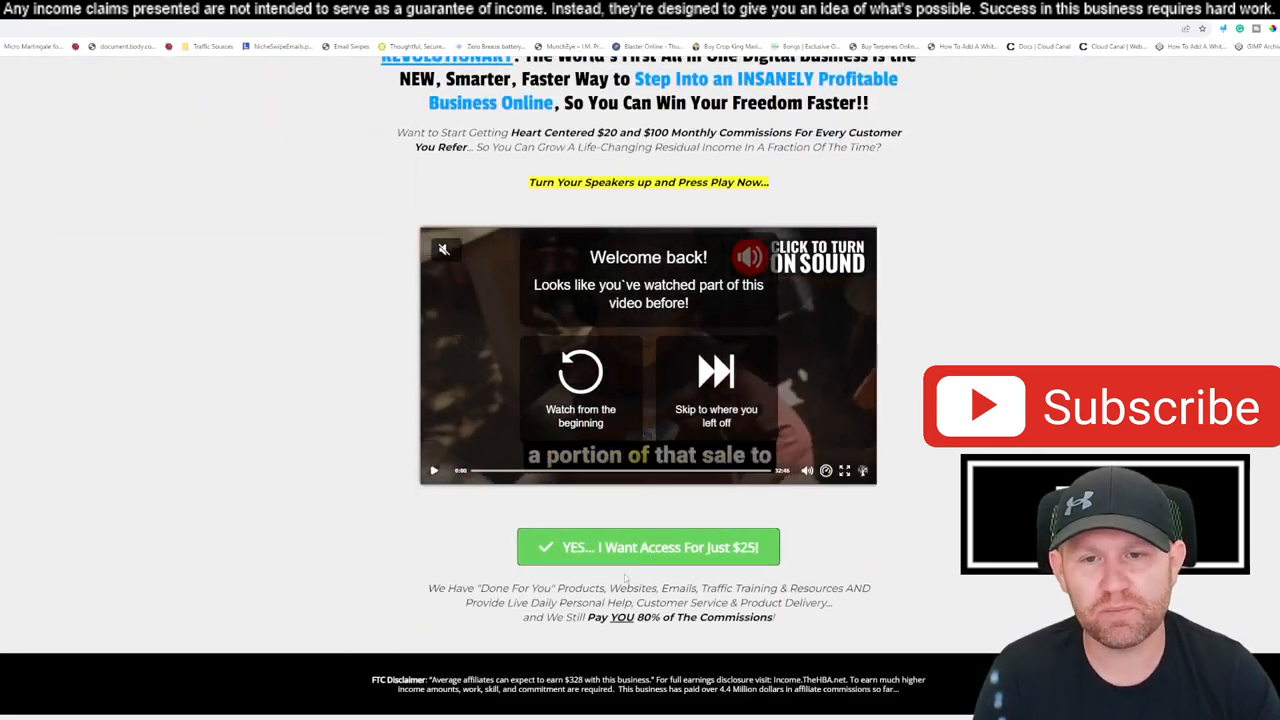
- Go to the $25 All In One checkout, review the form down to its total, then load the HBA homepage
left_click(648, 548)
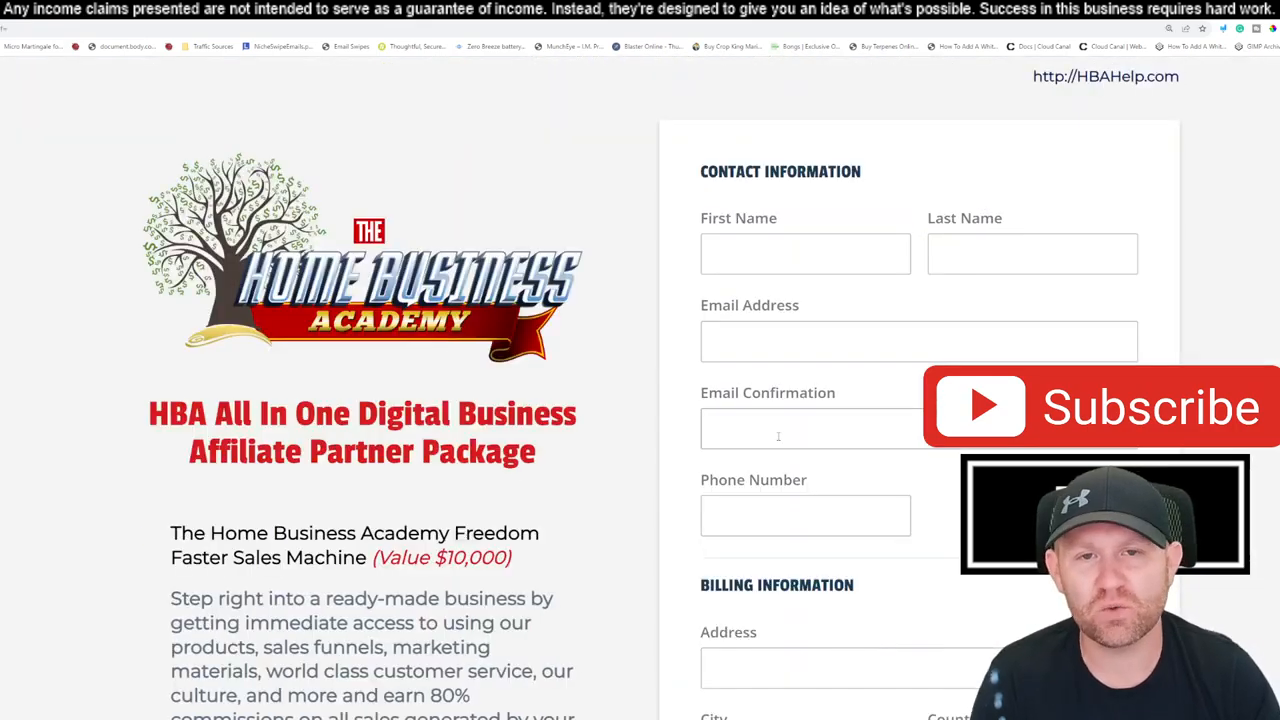
scroll("down", 3)
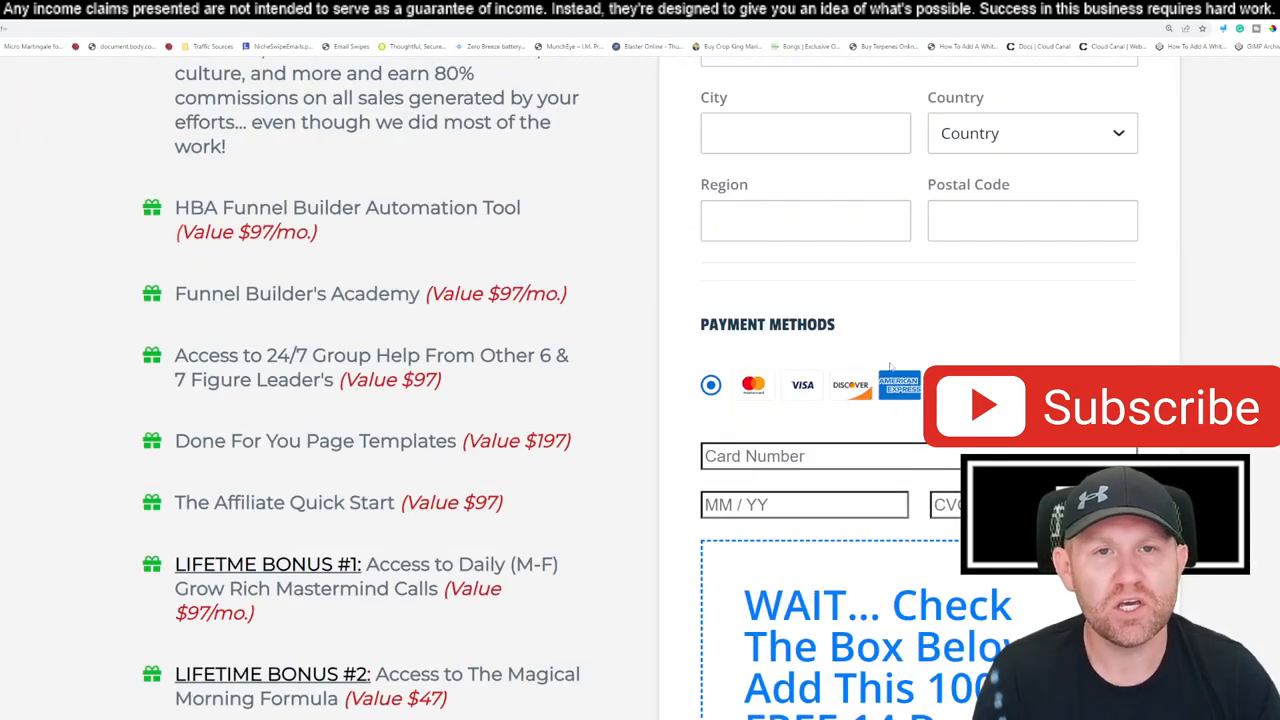
scroll("down", 3)
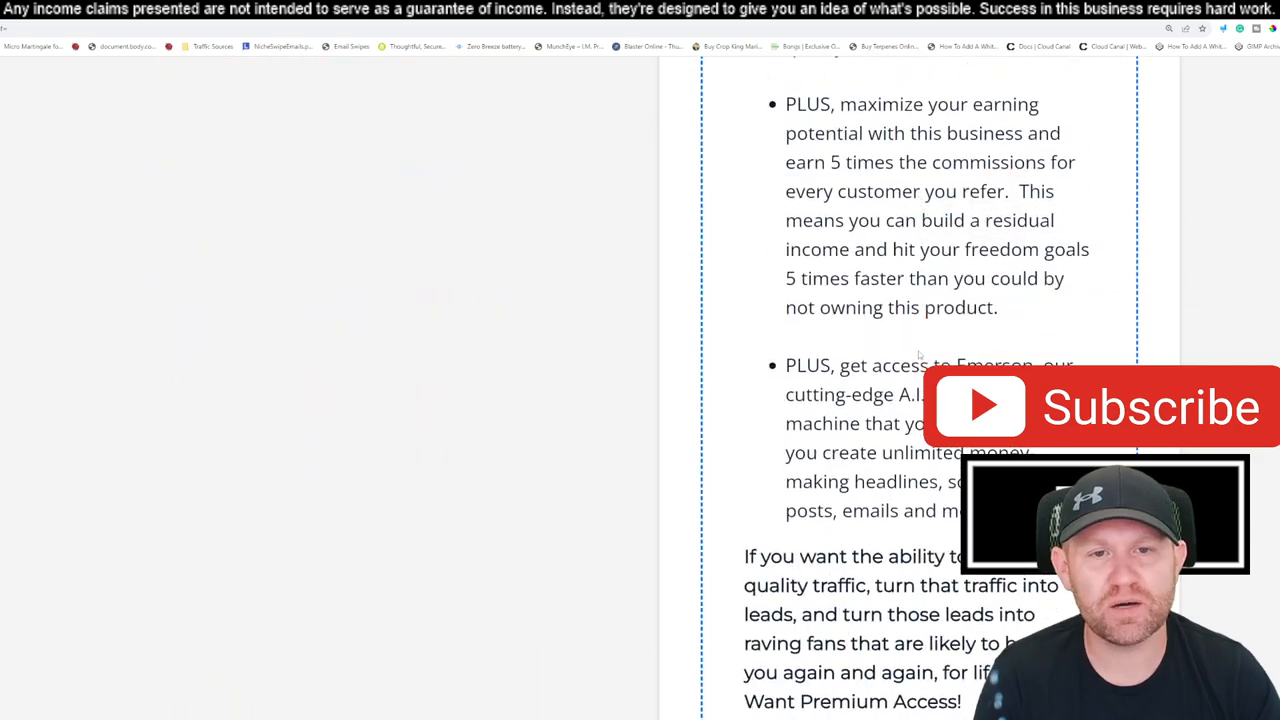
scroll("down", 3)
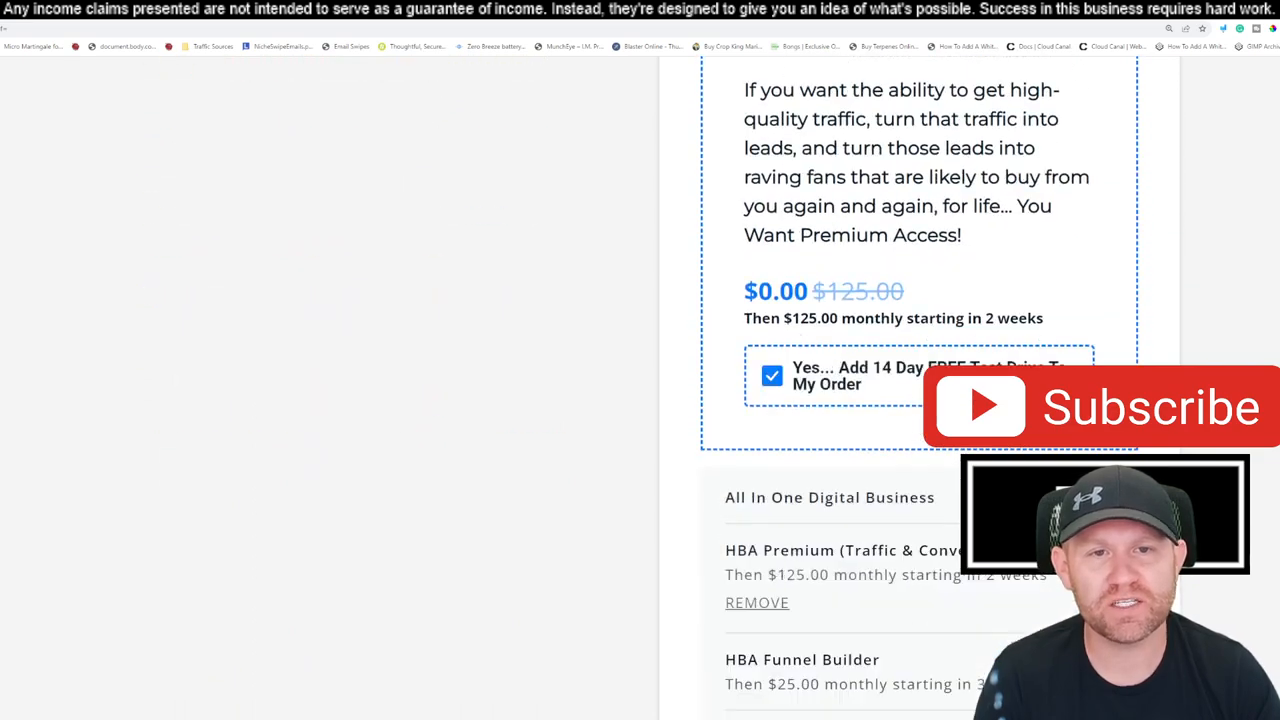
scroll("down", 3)
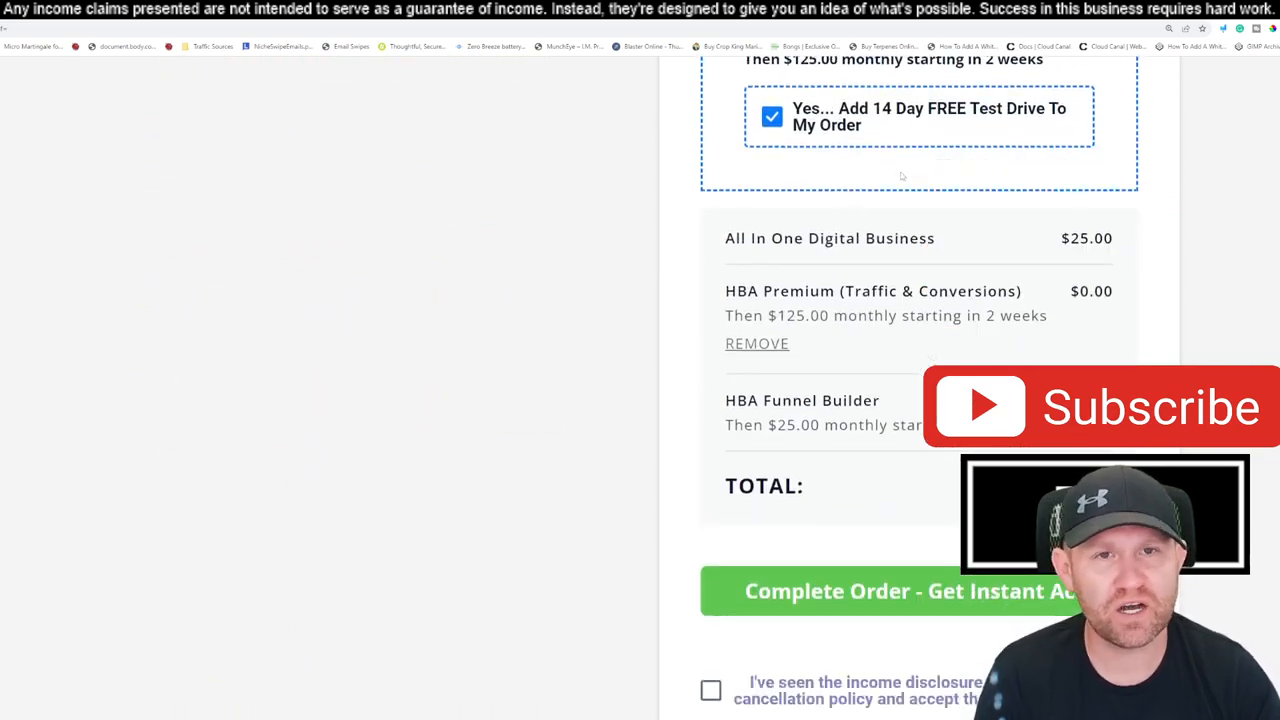
scroll("down", 3)
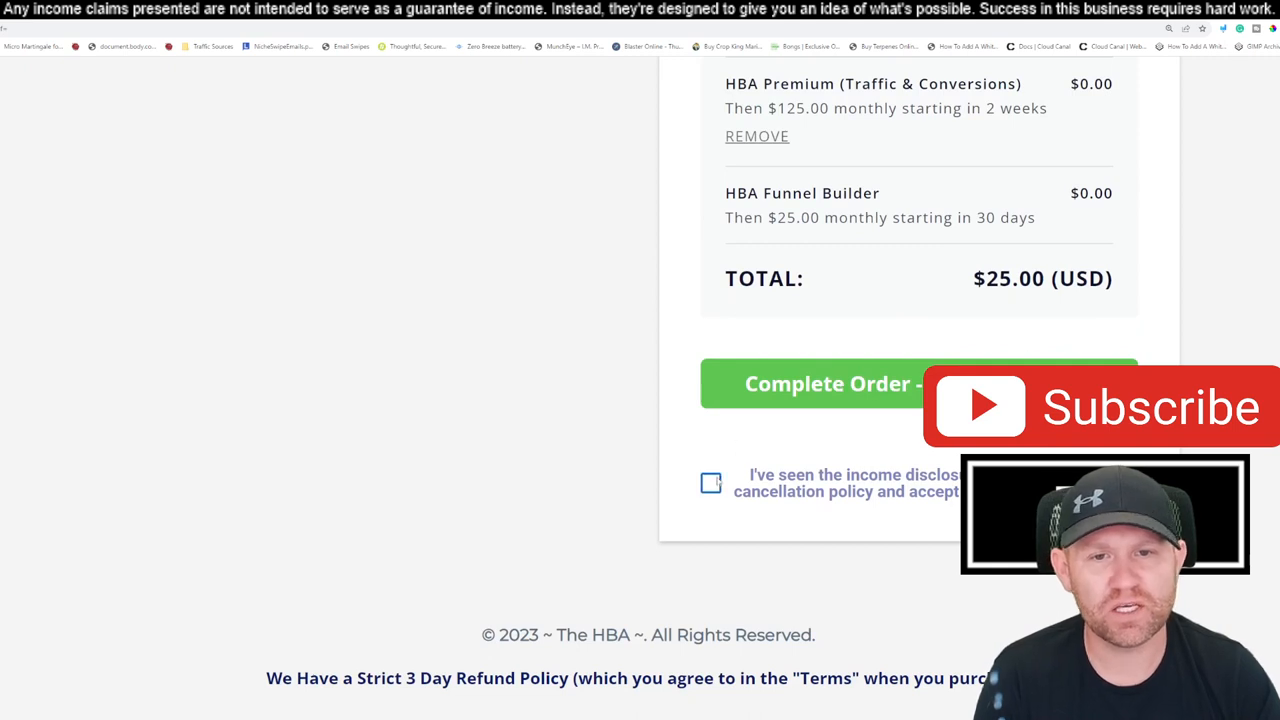
left_click(712, 482)
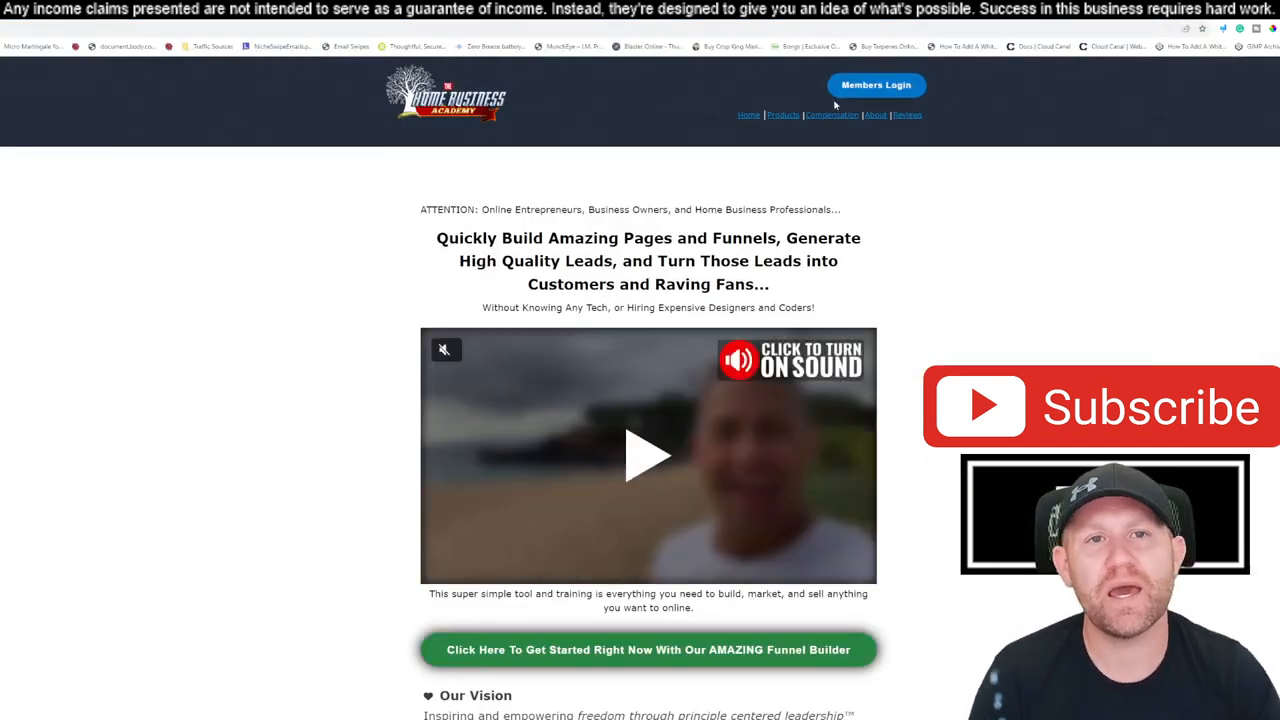
- Enter the Funnel Builders Academy members area and launch the Funnel Builder tool
left_click(876, 84)
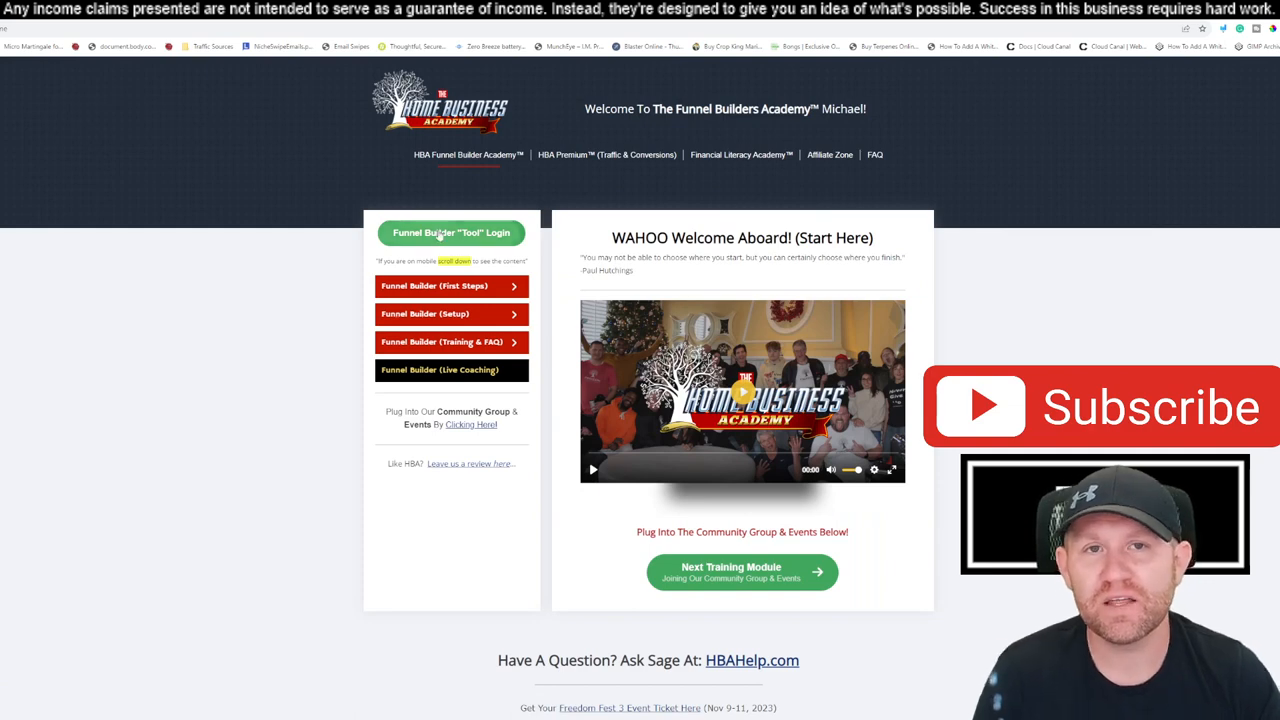
left_click(452, 232)
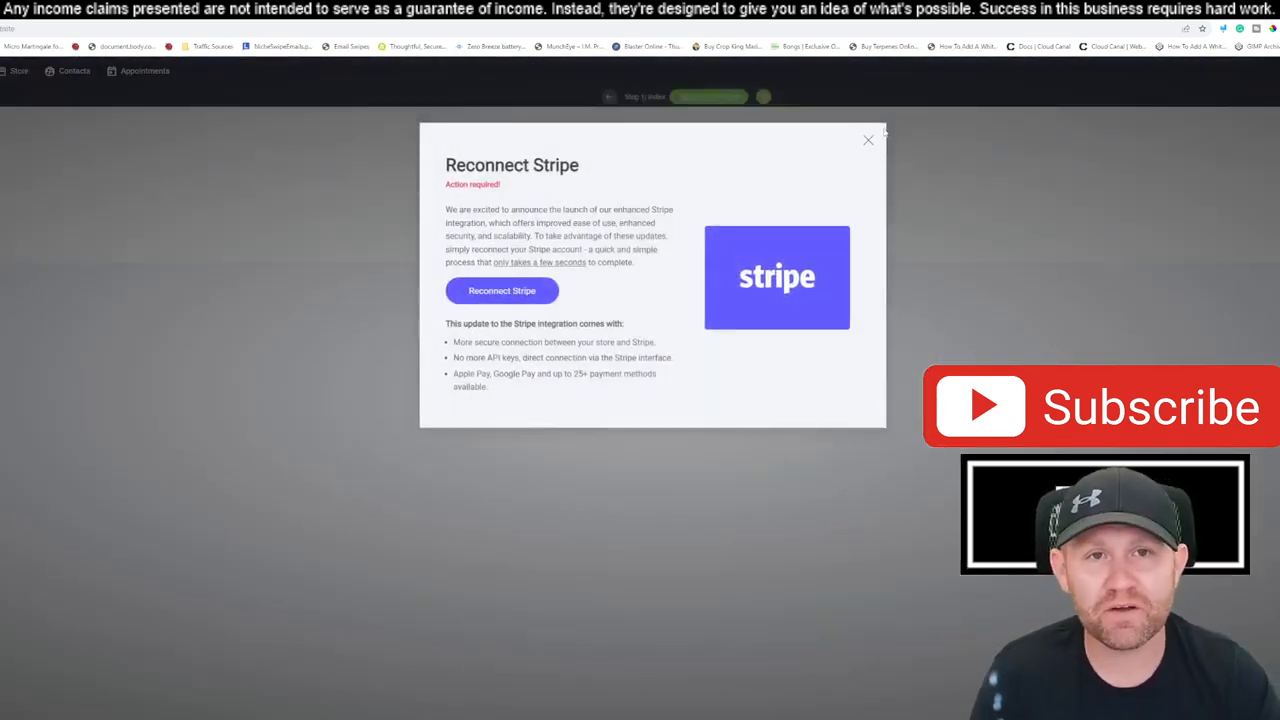
- Dismiss the Reconnect Stripe notice, view My Sites & Funnels, and return to the academy tab
left_click(868, 140)
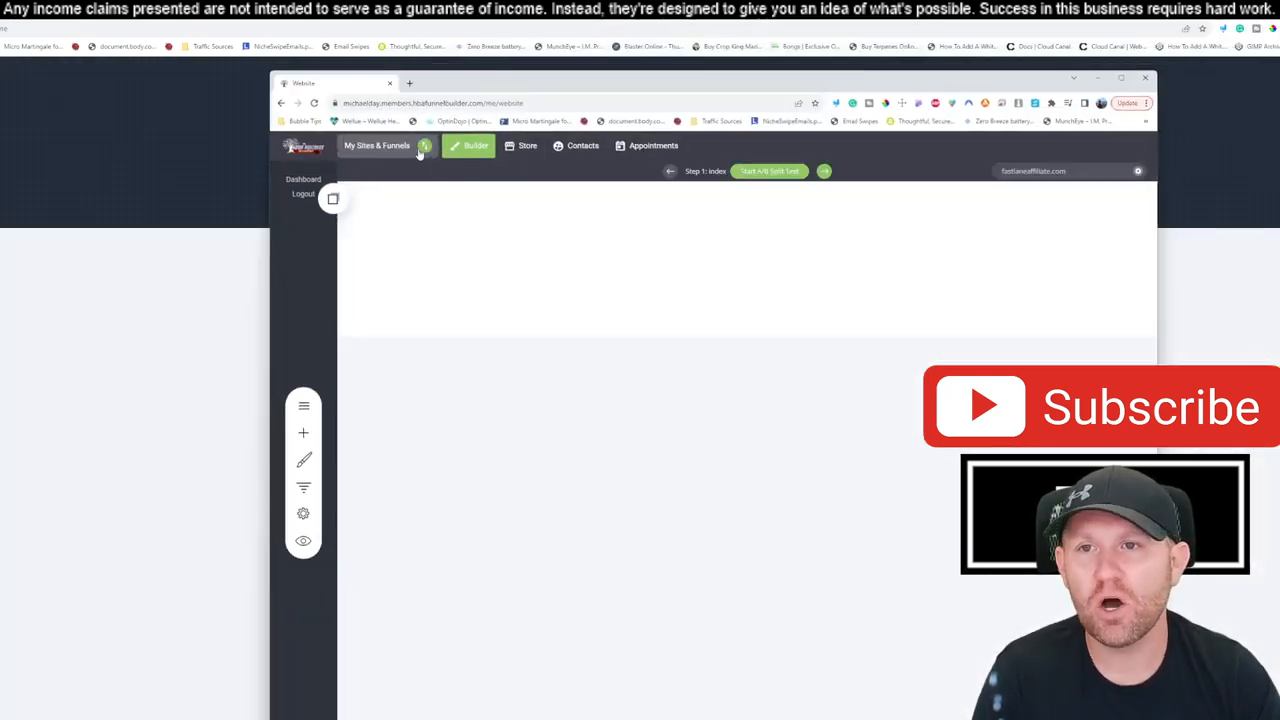
left_click(376, 144)
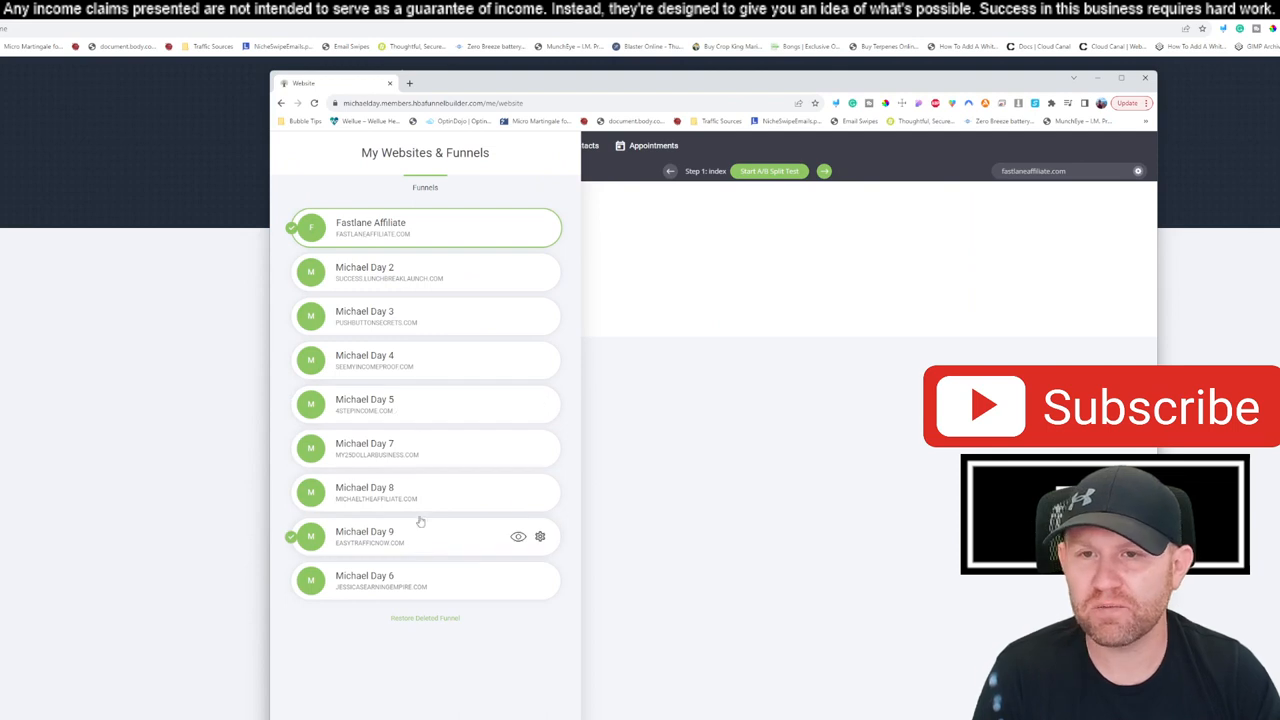
left_click(468, 144)
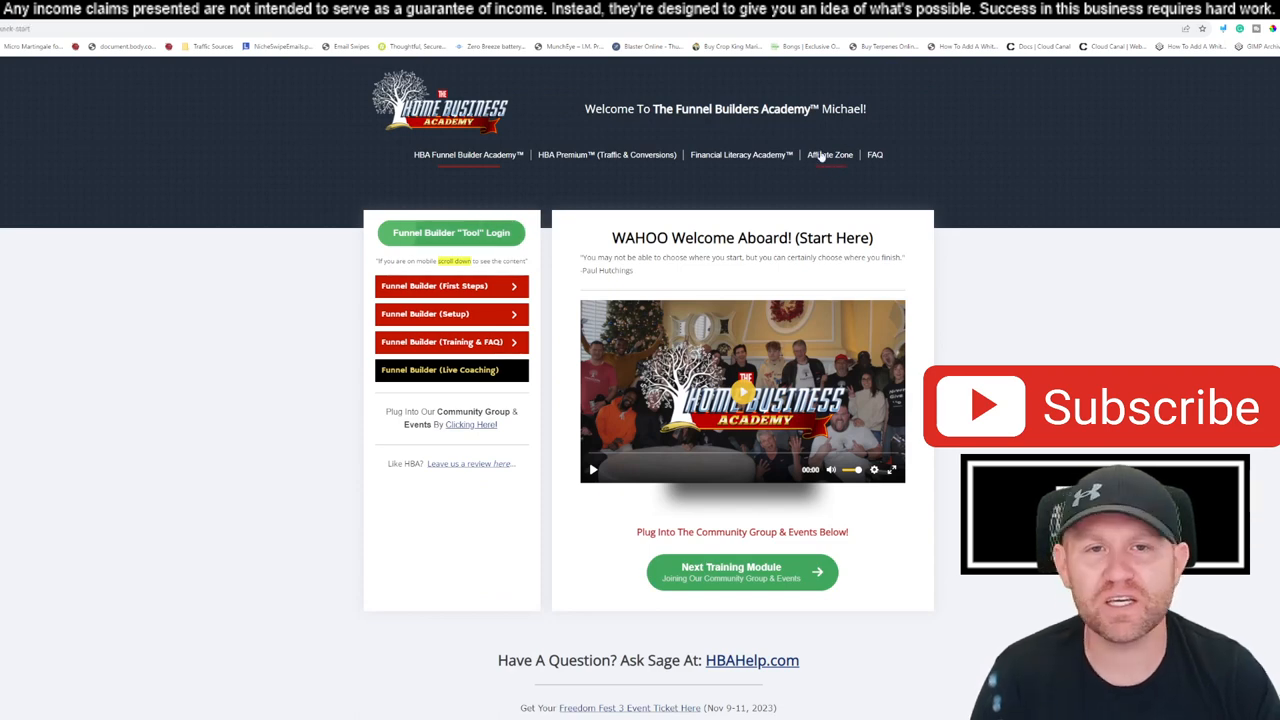
- Browse the HBA Affiliate Zone page and go to the SamCart affiliate login
left_click(830, 154)
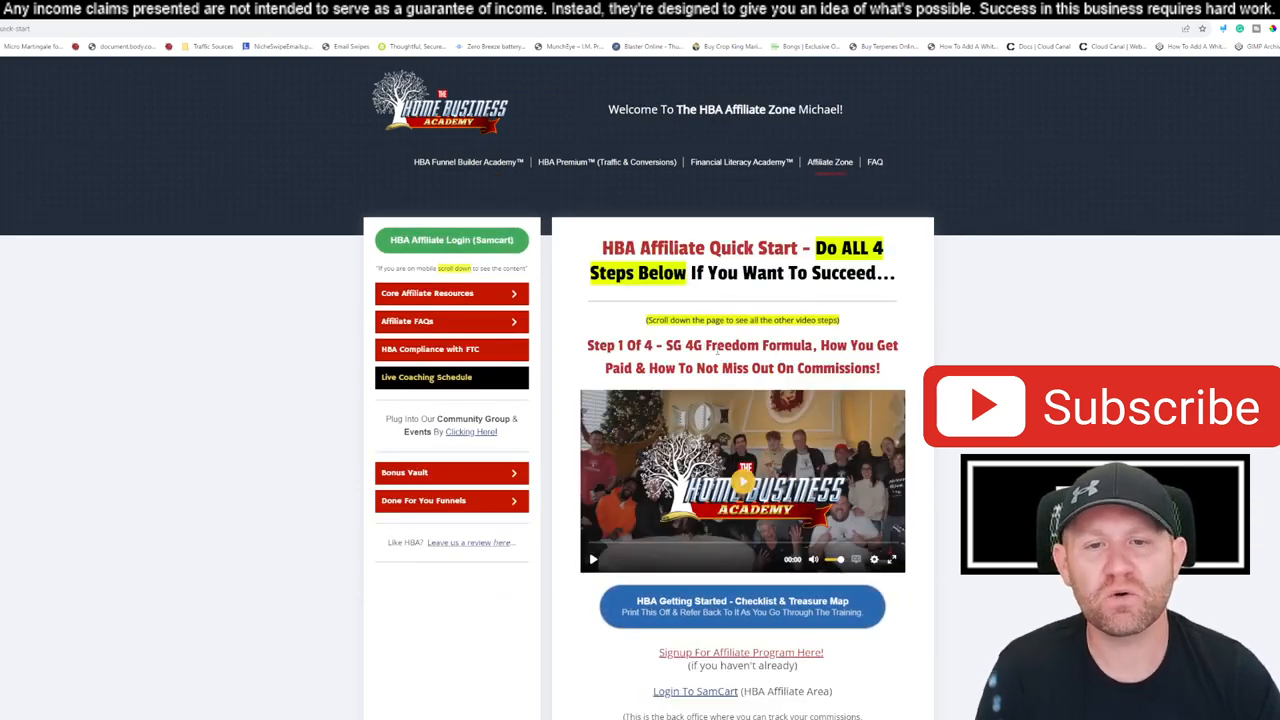
scroll("down", 3)
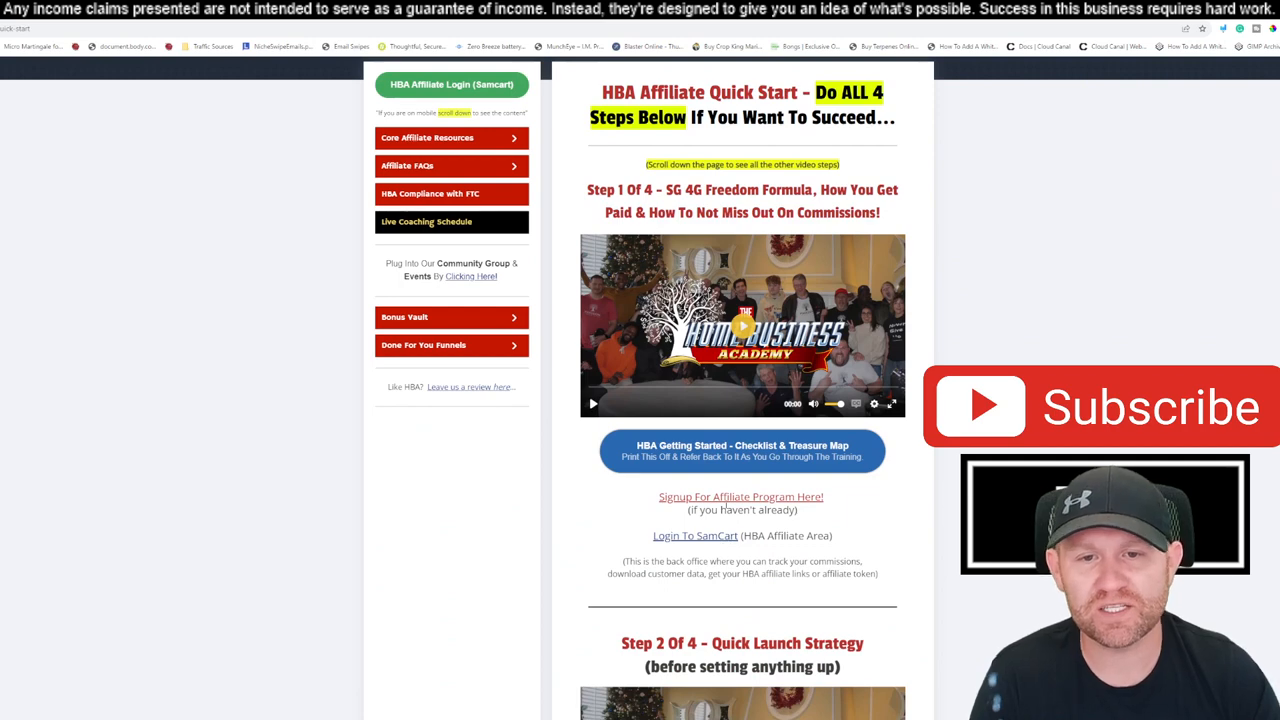
scroll("down", 3)
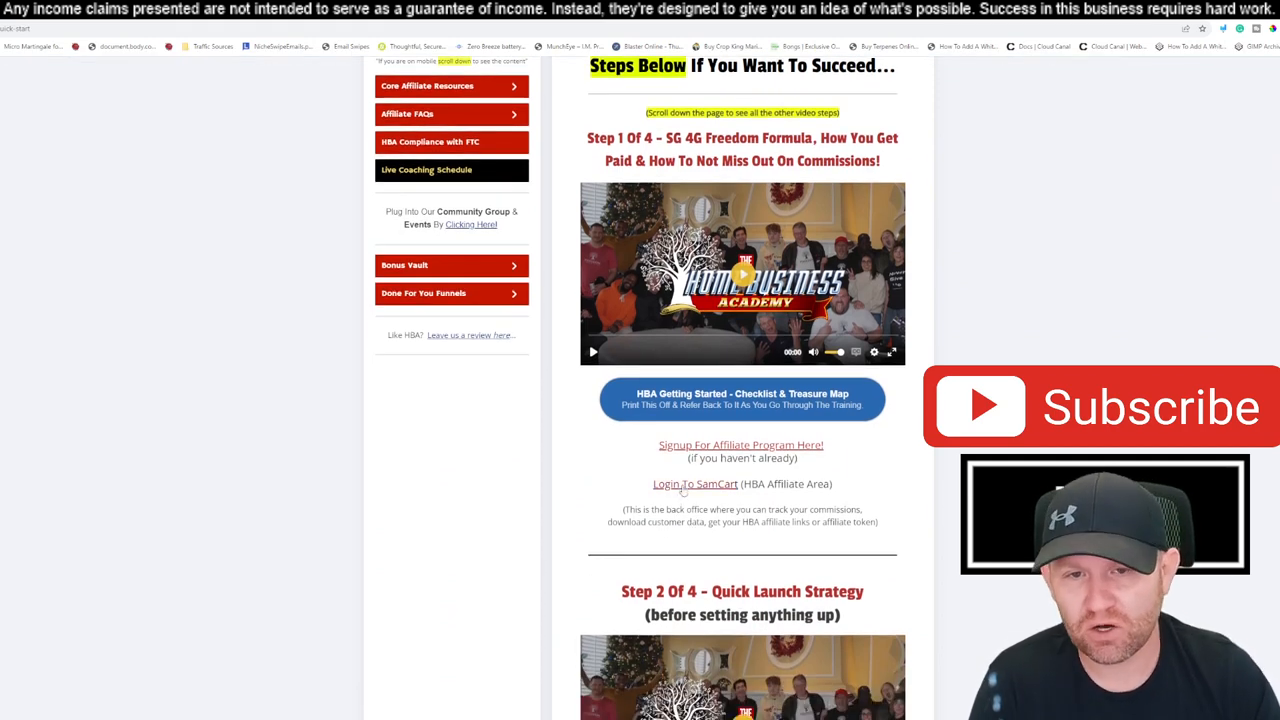
scroll("up", 3)
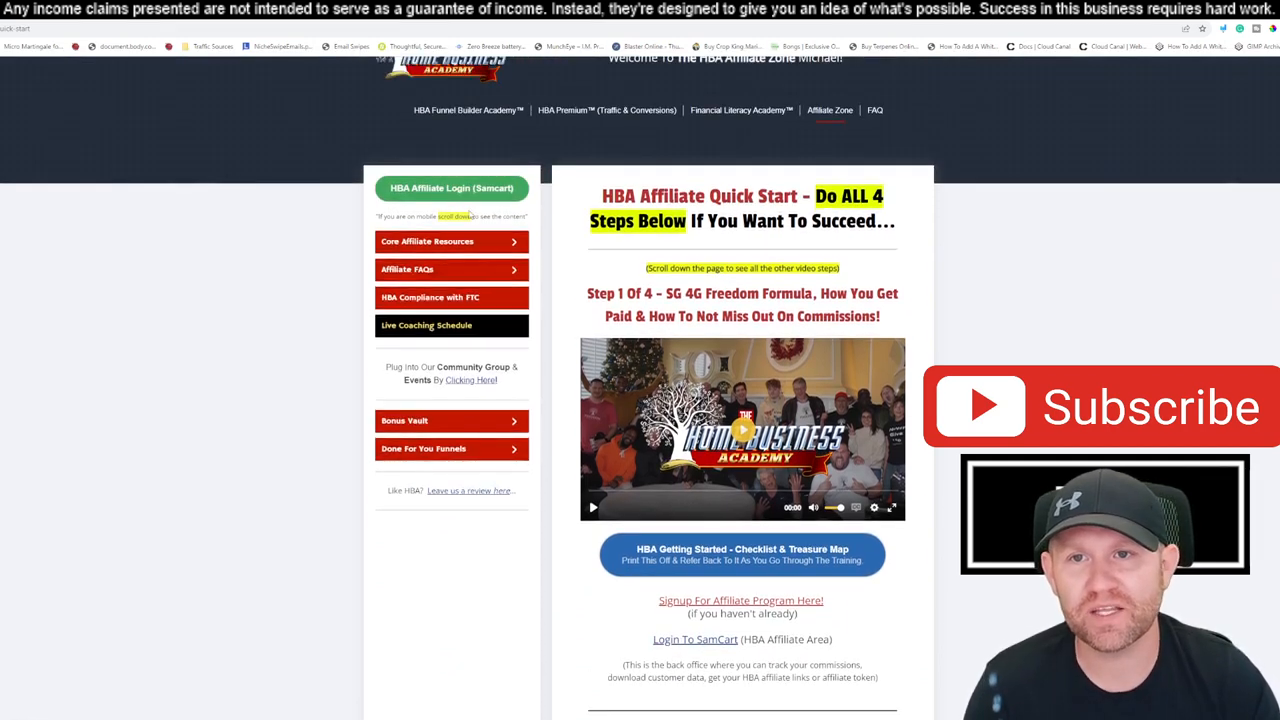
left_click(696, 640)
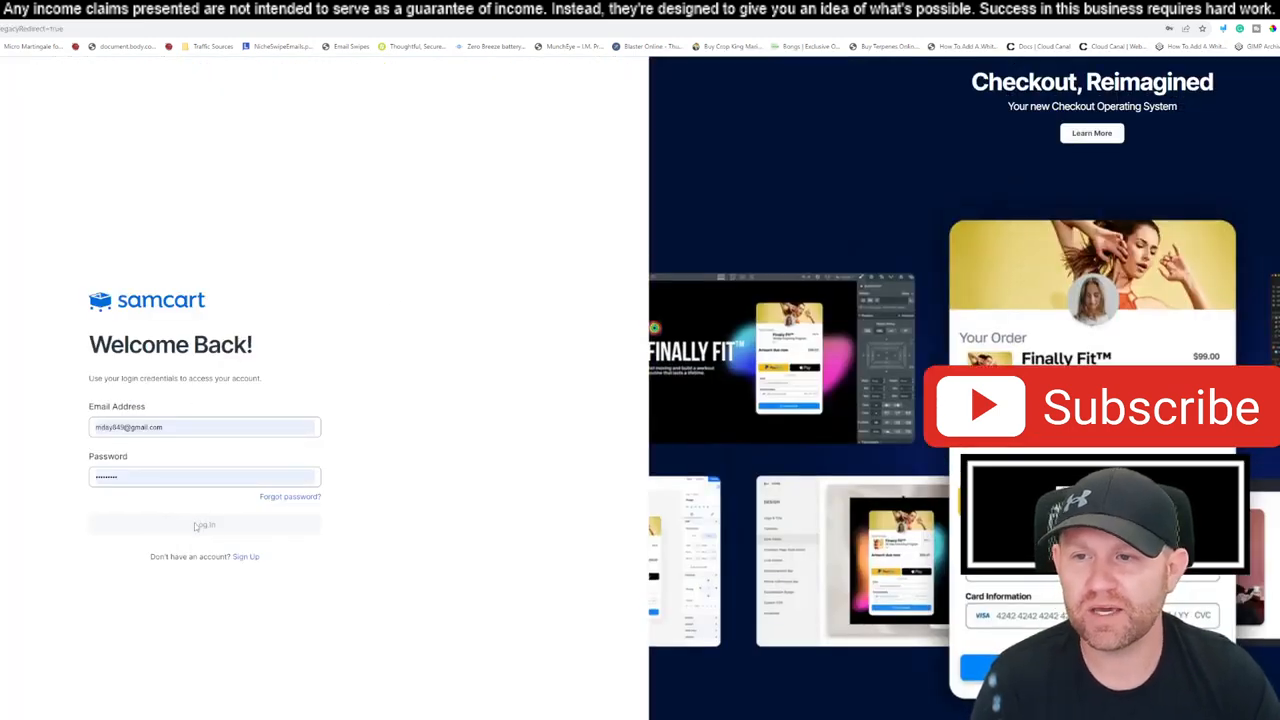
- Return to the HBA Affiliate Zone and scroll down to the swipe email templates
left_click(204, 524)
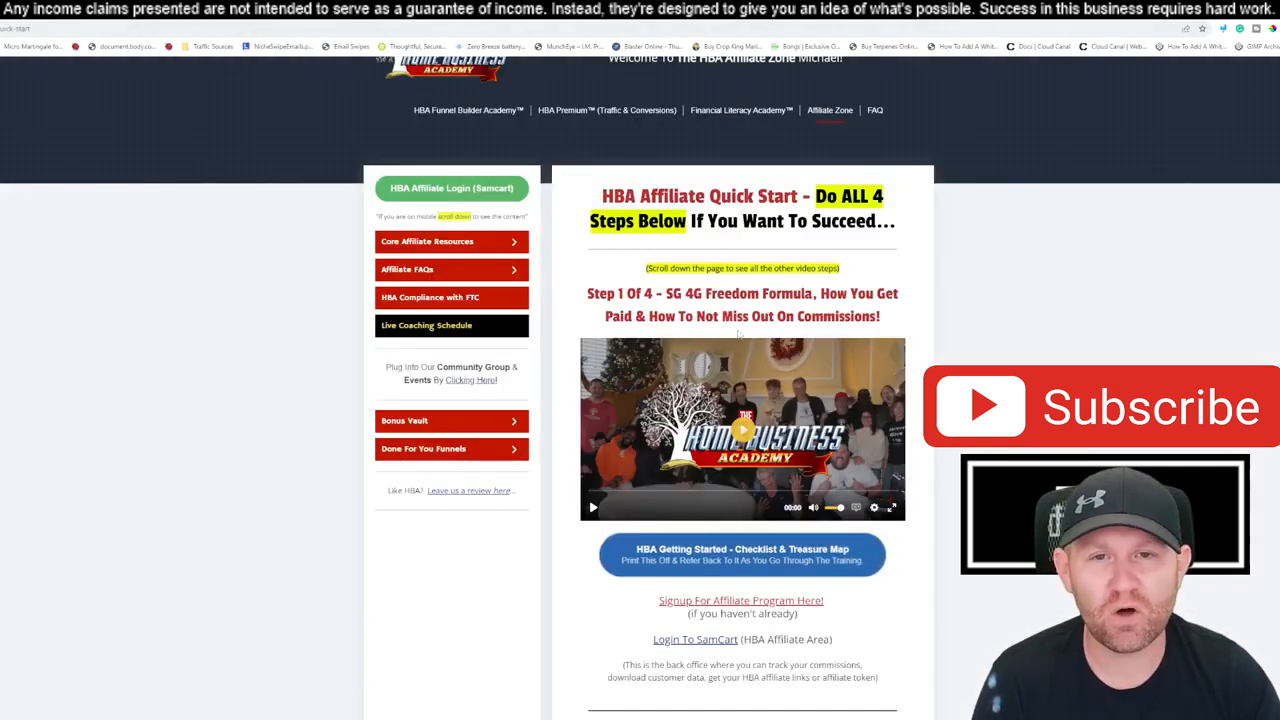
scroll("down", 3)
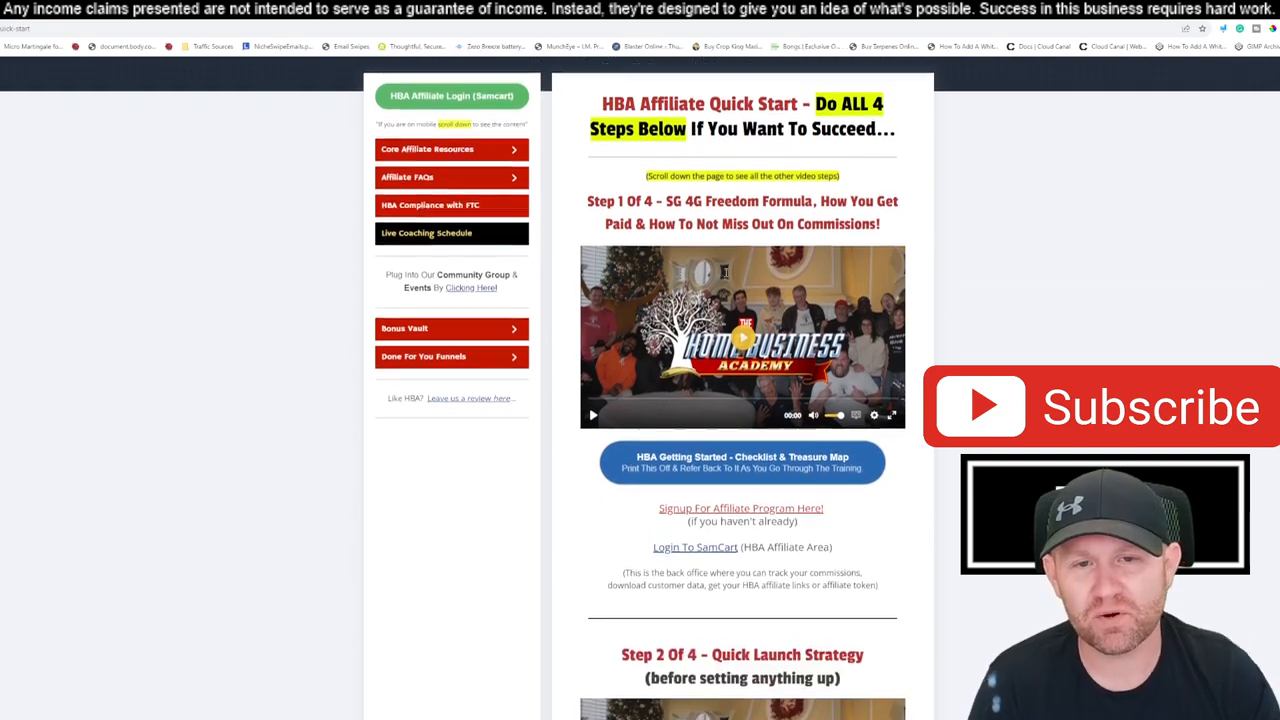
scroll("down", 3)
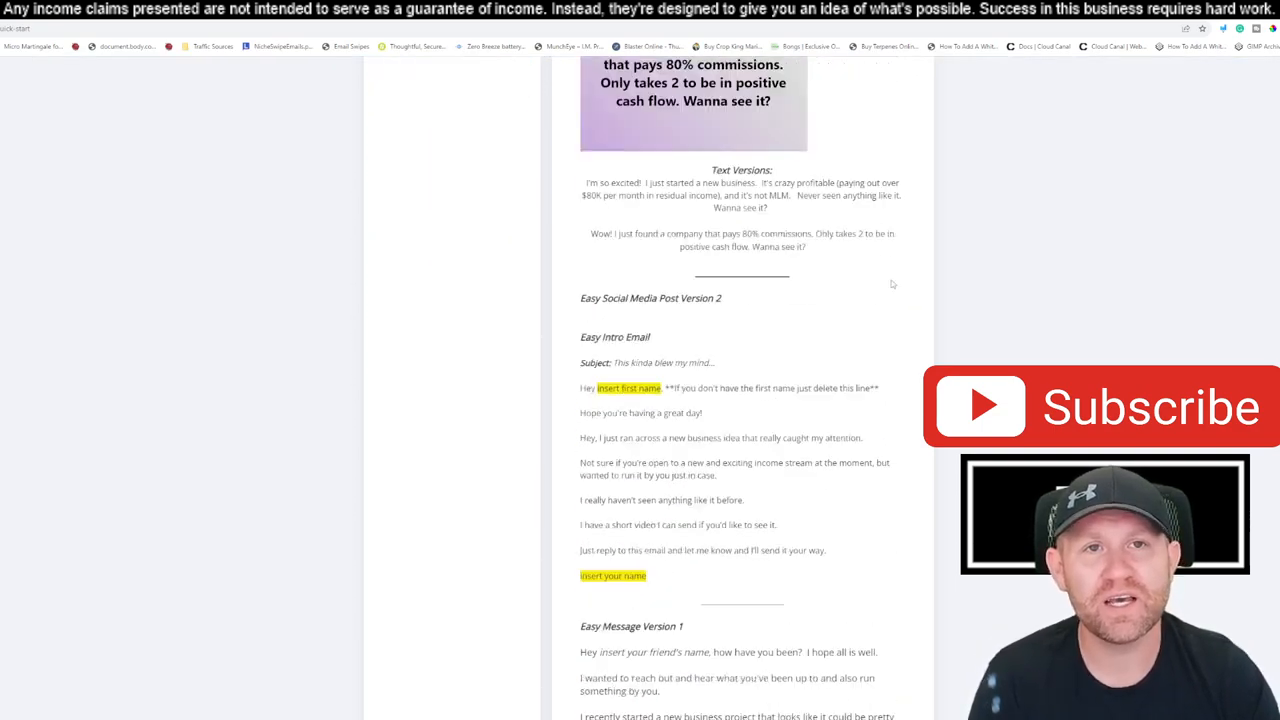
left_click(828, 160)
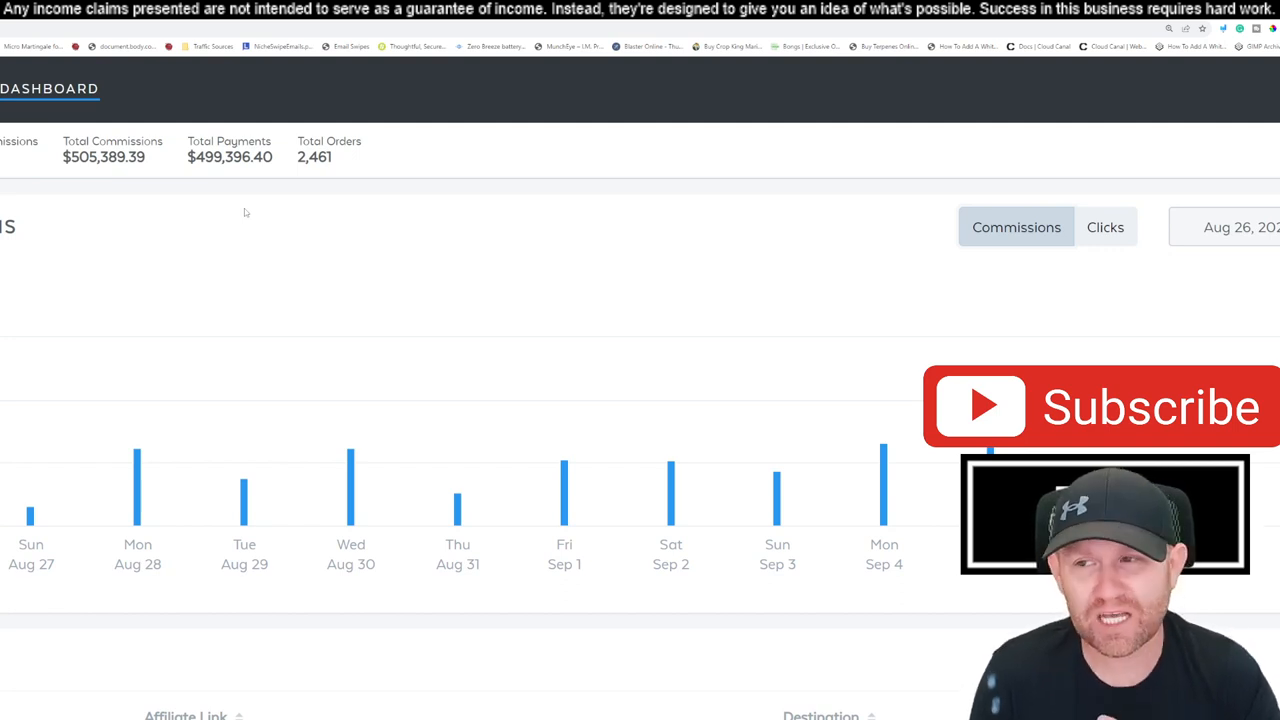
mouse_move(216, 190)
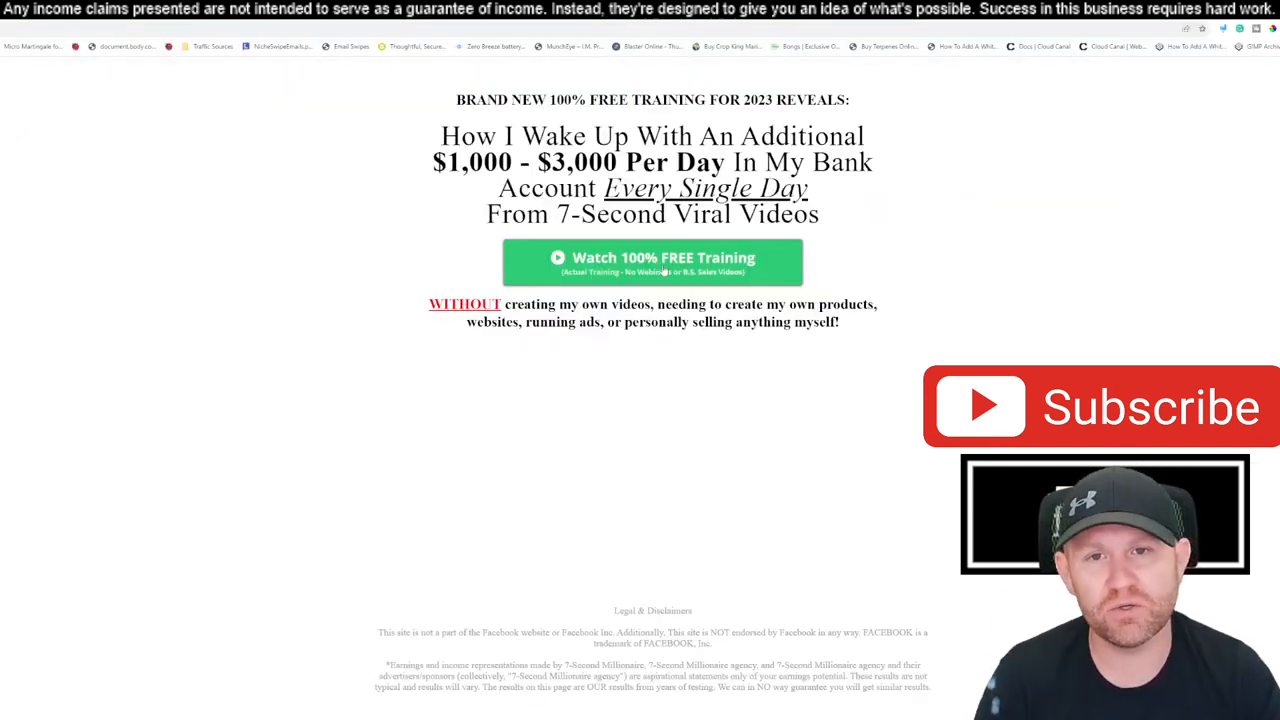
- Submit an email for the free training, read the instructions page, and head to the inbox for the access email
left_click(652, 260)
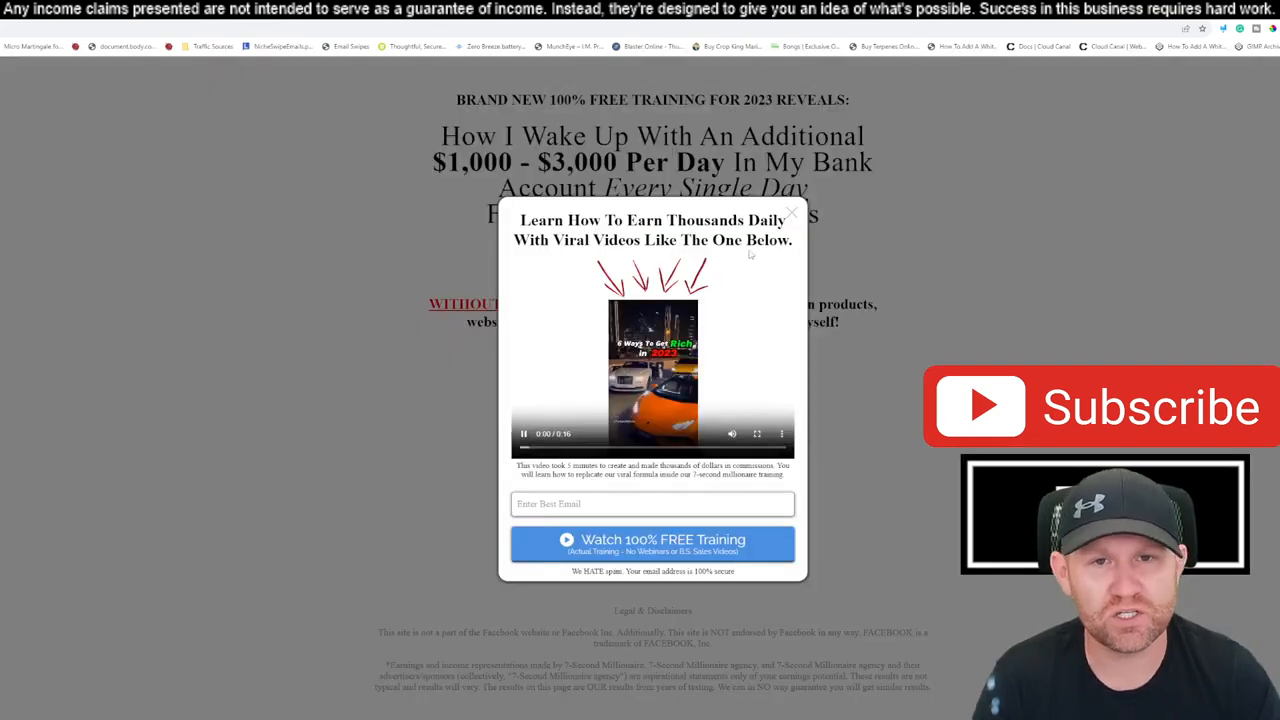
left_click(652, 504)
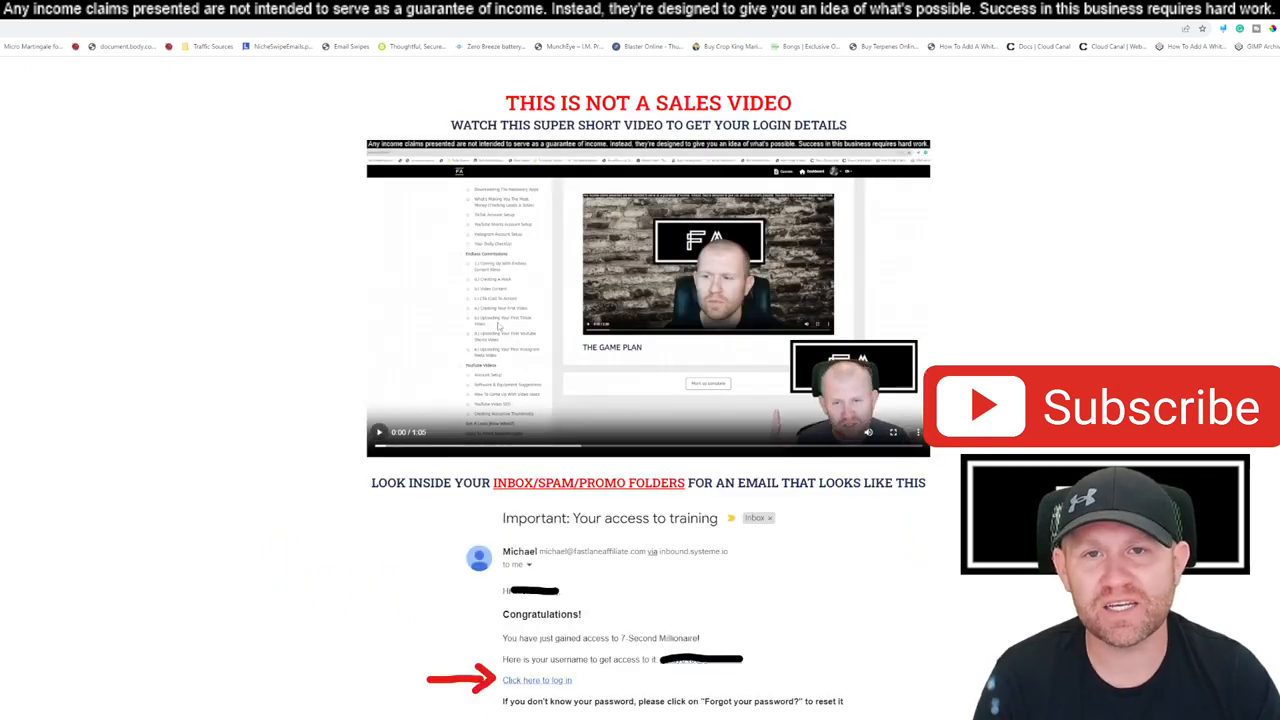
mouse_move(632, 320)
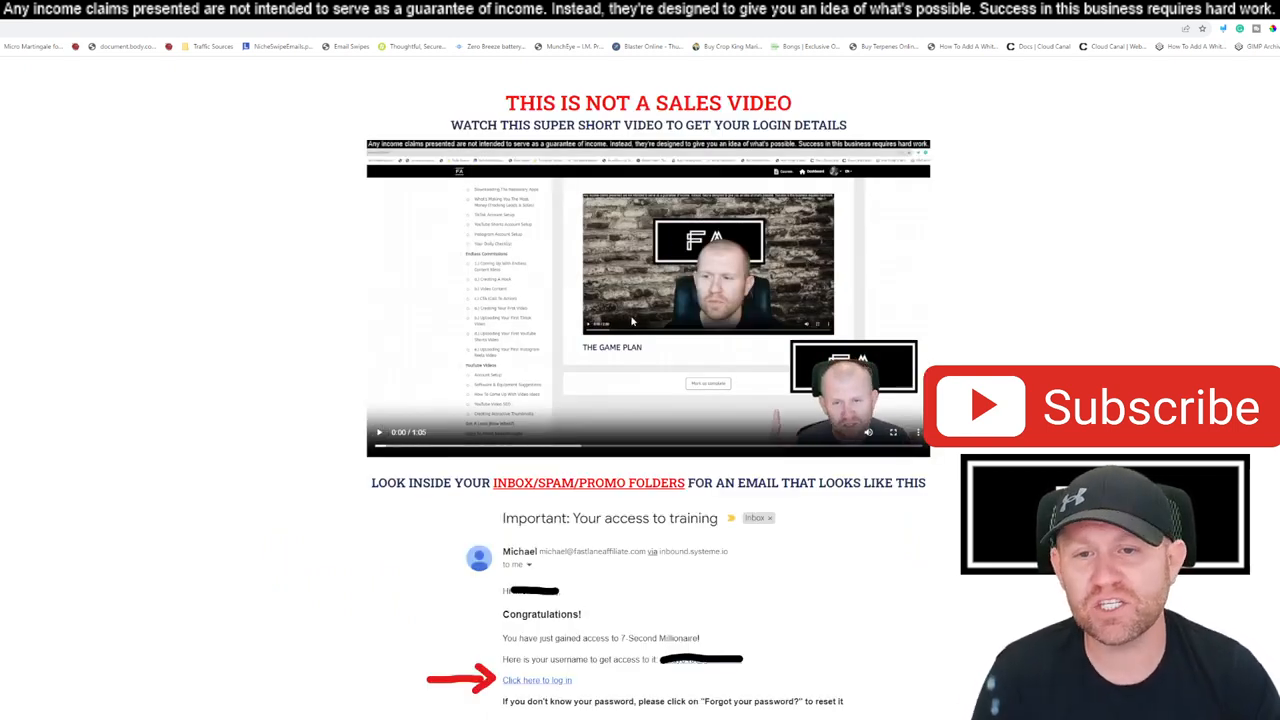
scroll("down", 3)
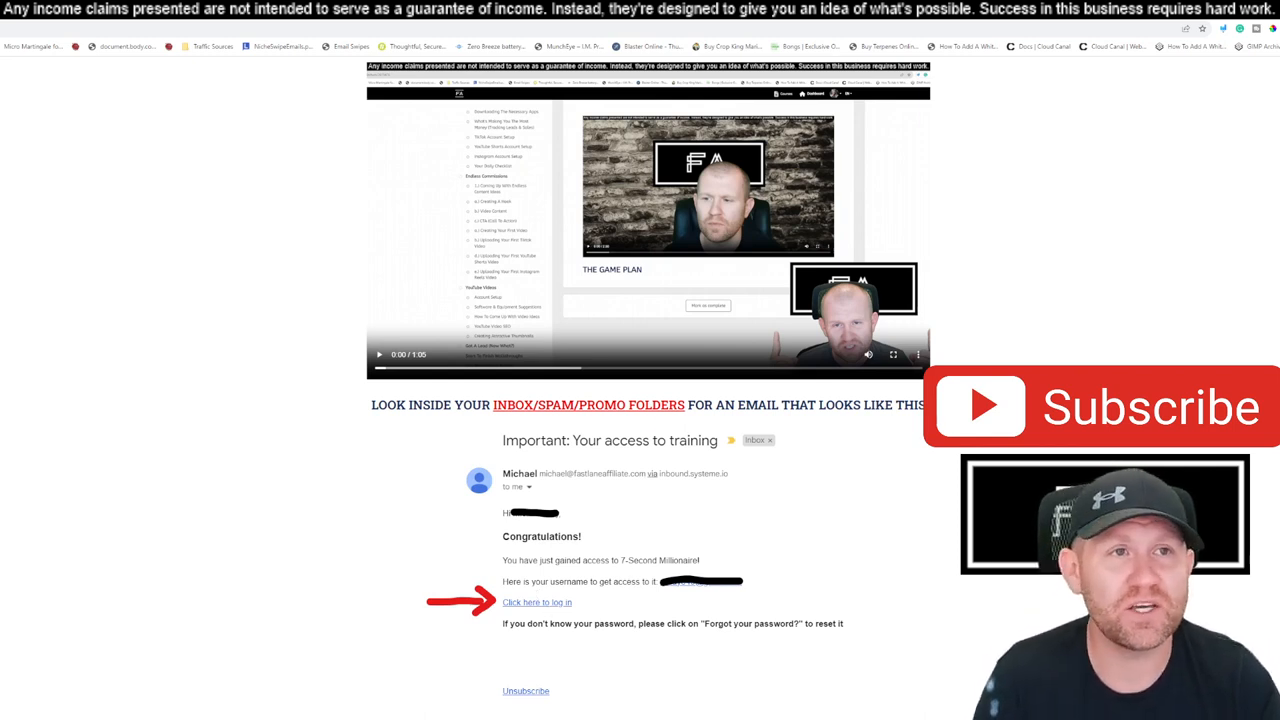
left_click(536, 602)
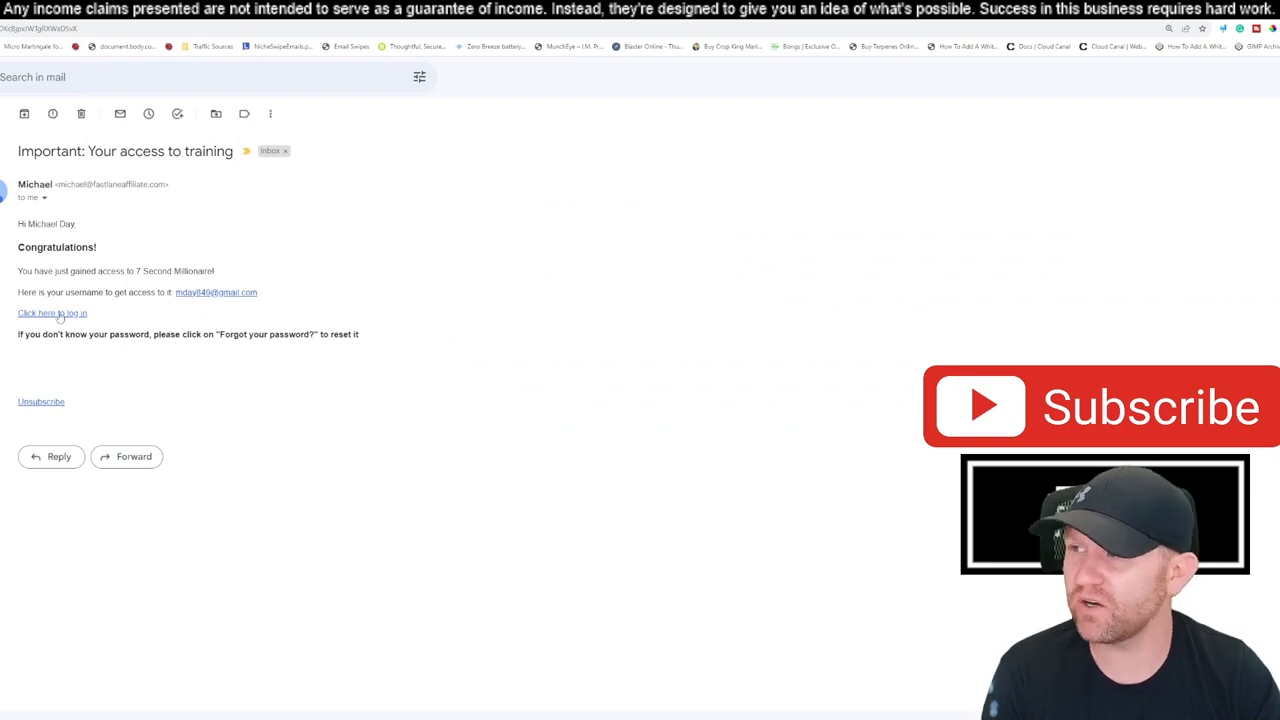
- Follow the 'Click here to log in' link in the access-to-training email
left_click(24, 112)
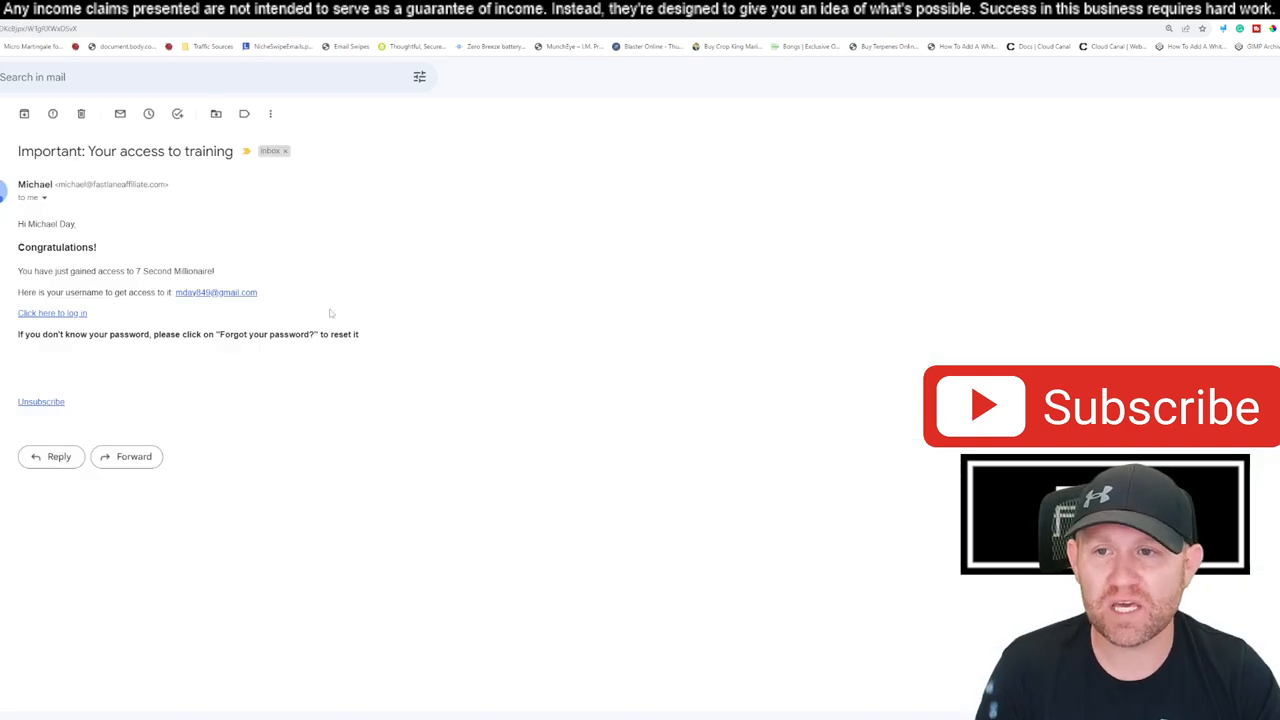
mouse_move(644, 398)
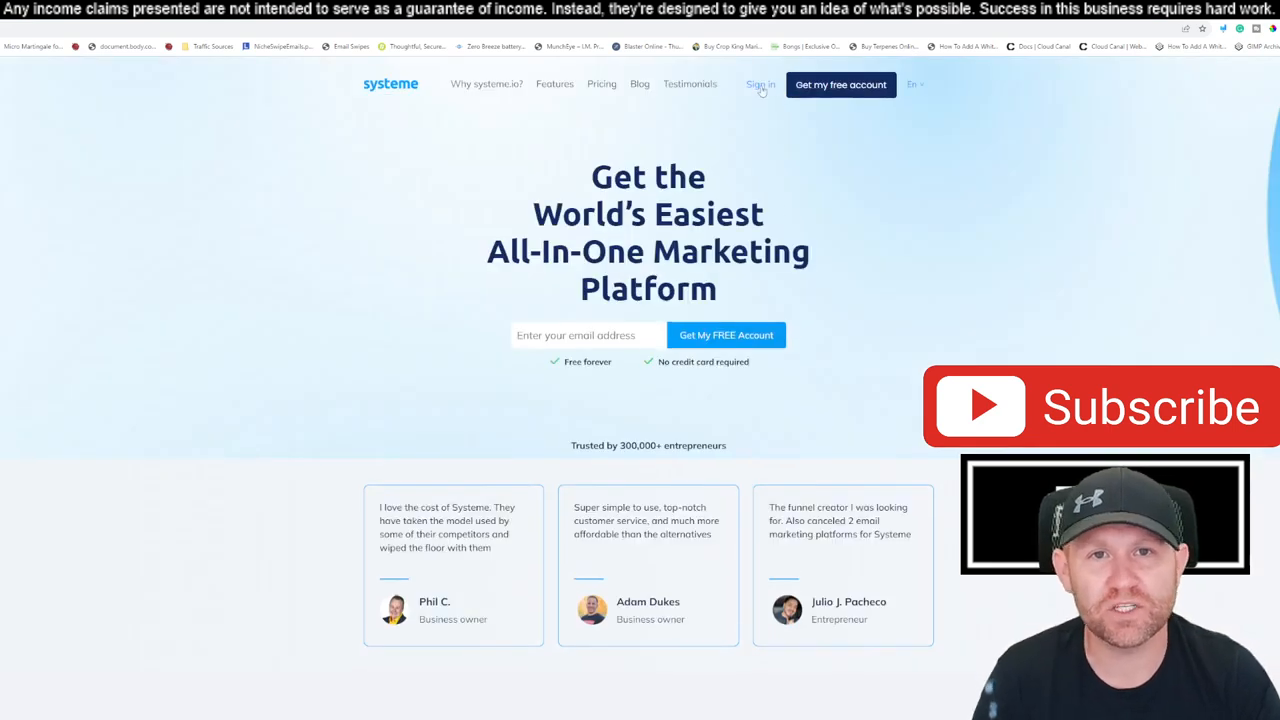
- Sign in to the systeme.io account from the homepage navigation
left_click(760, 84)
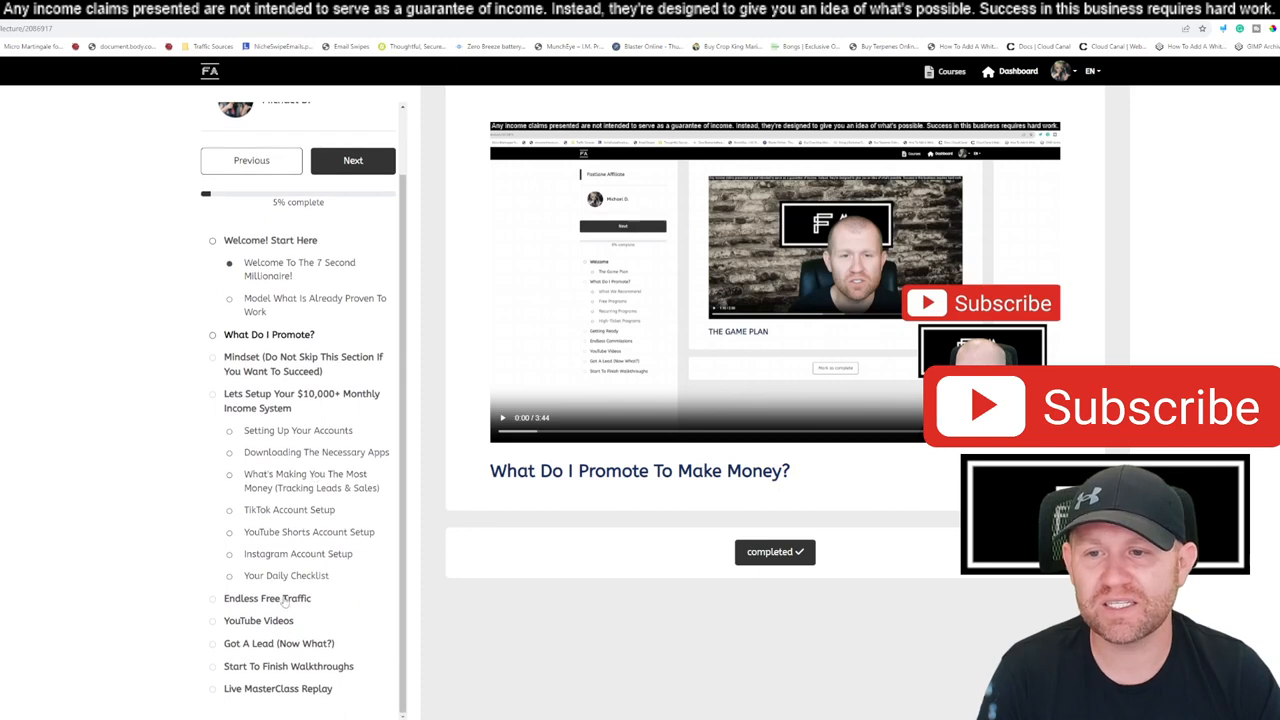
scroll("down", 3)
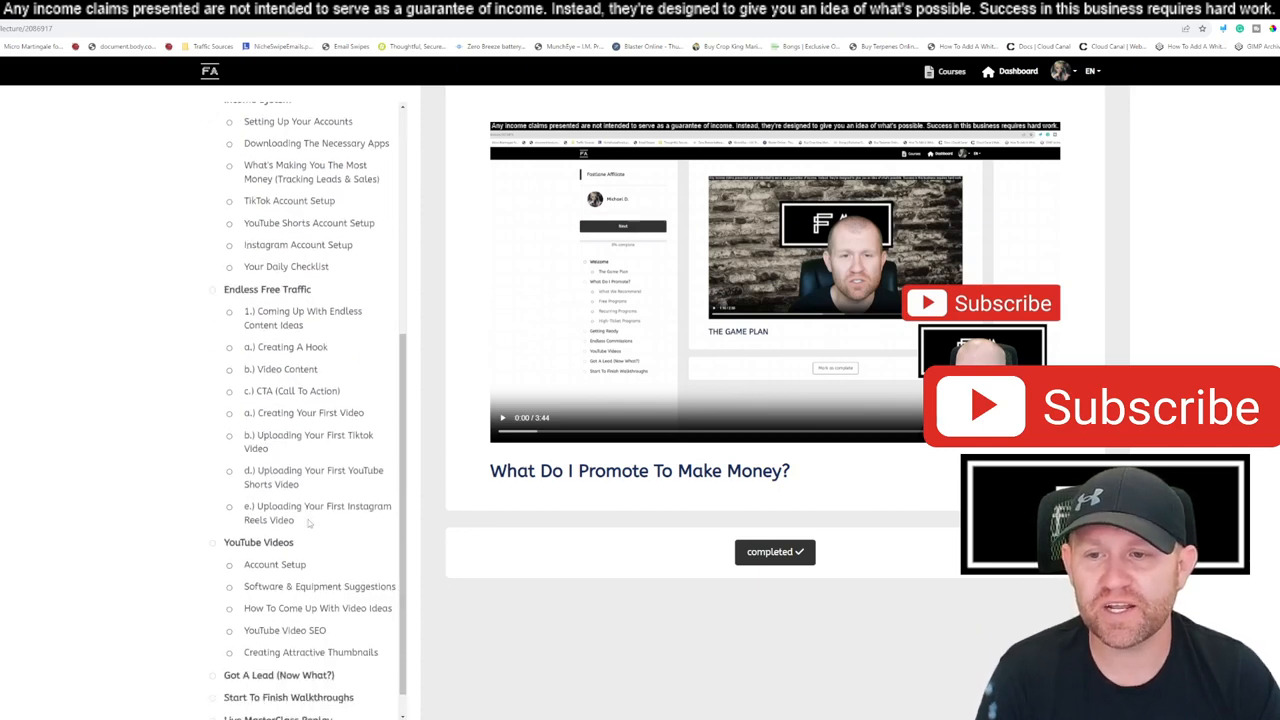
scroll("down", 3)
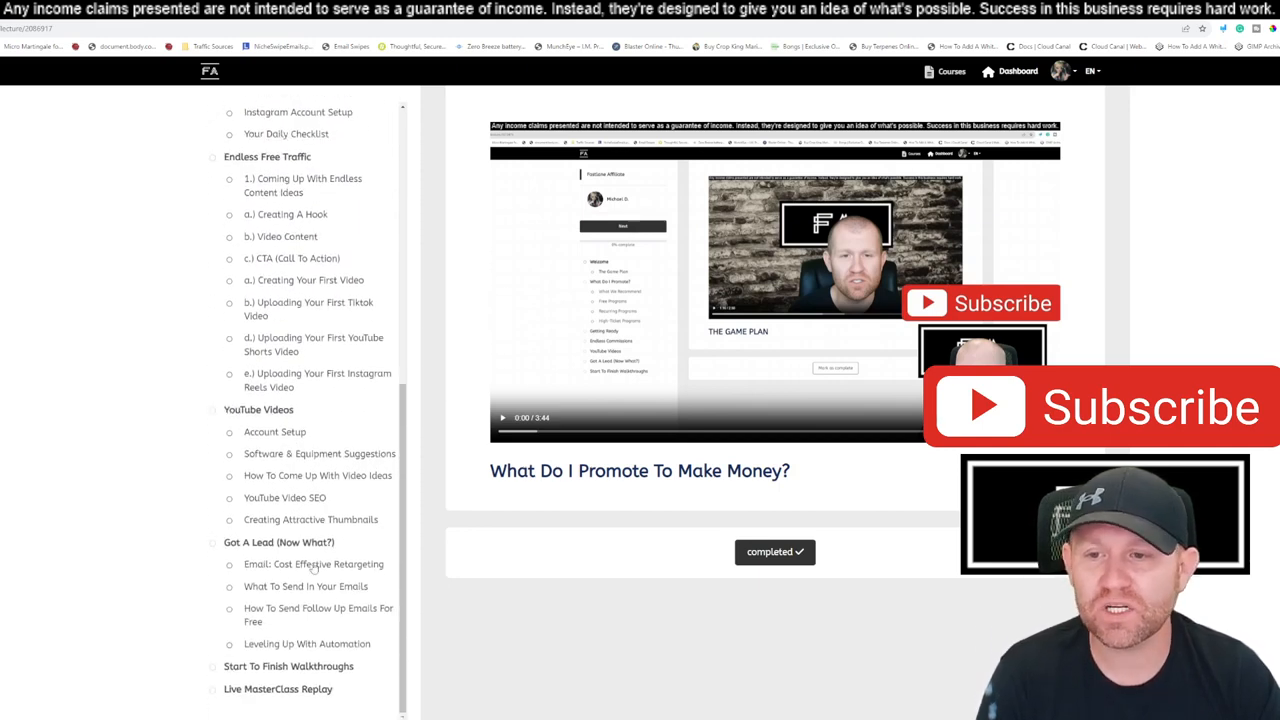
scroll("down", 3)
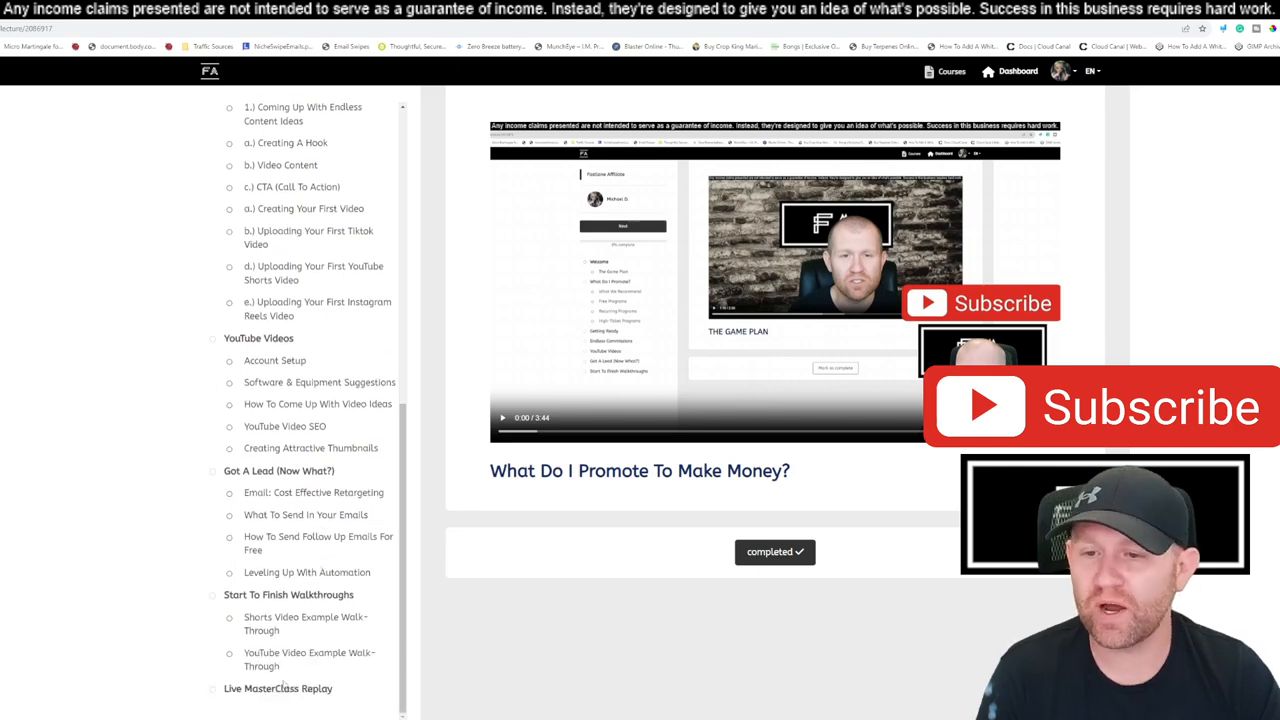
scroll("down", 3)
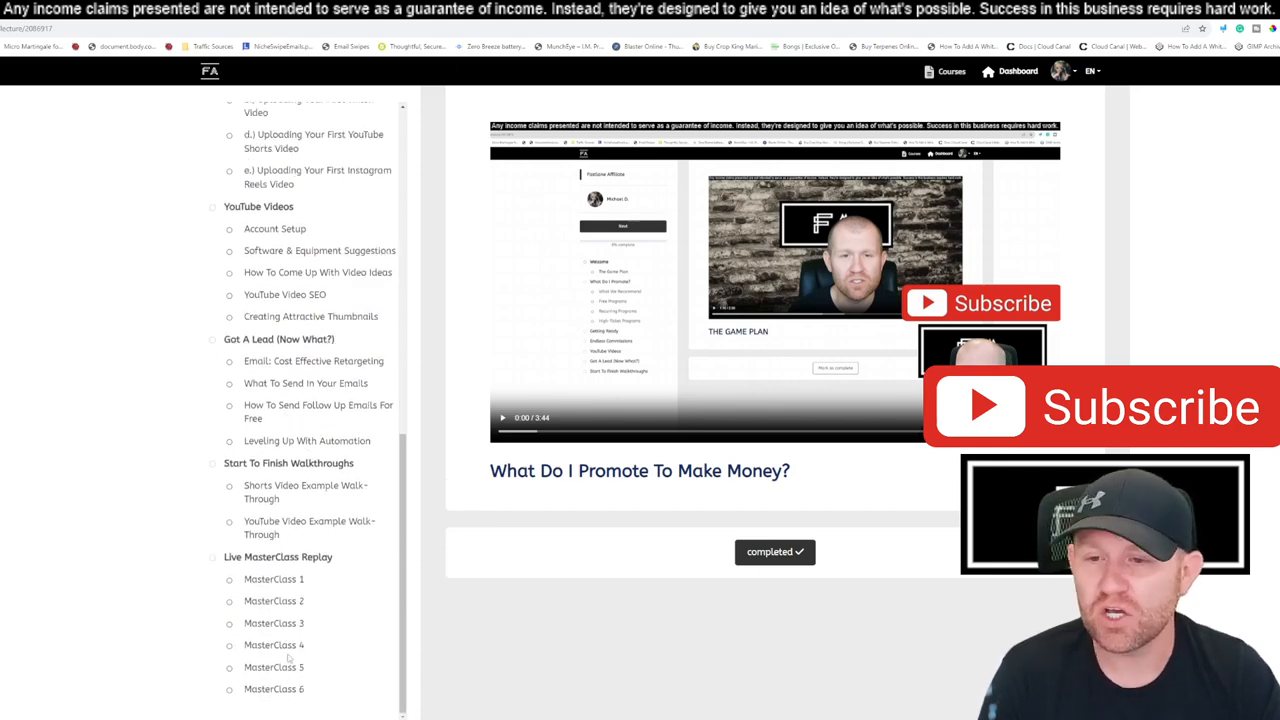
scroll("up", 3)
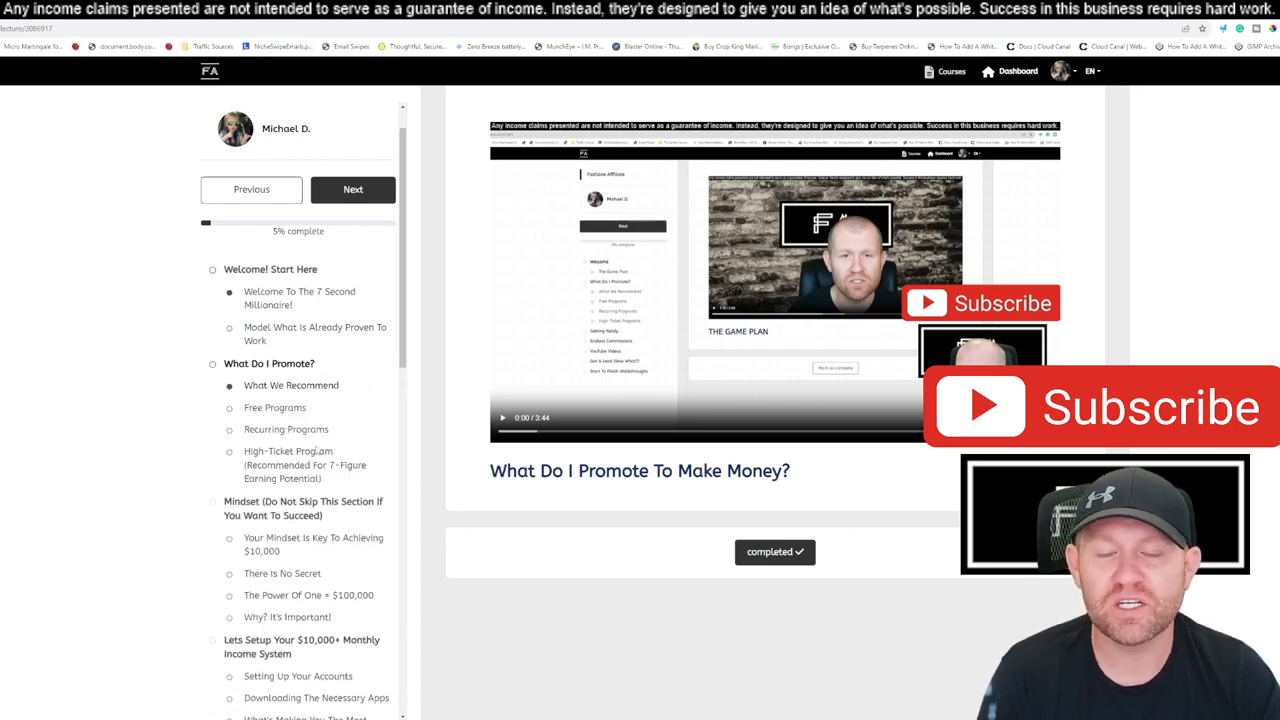
scroll("down", 3)
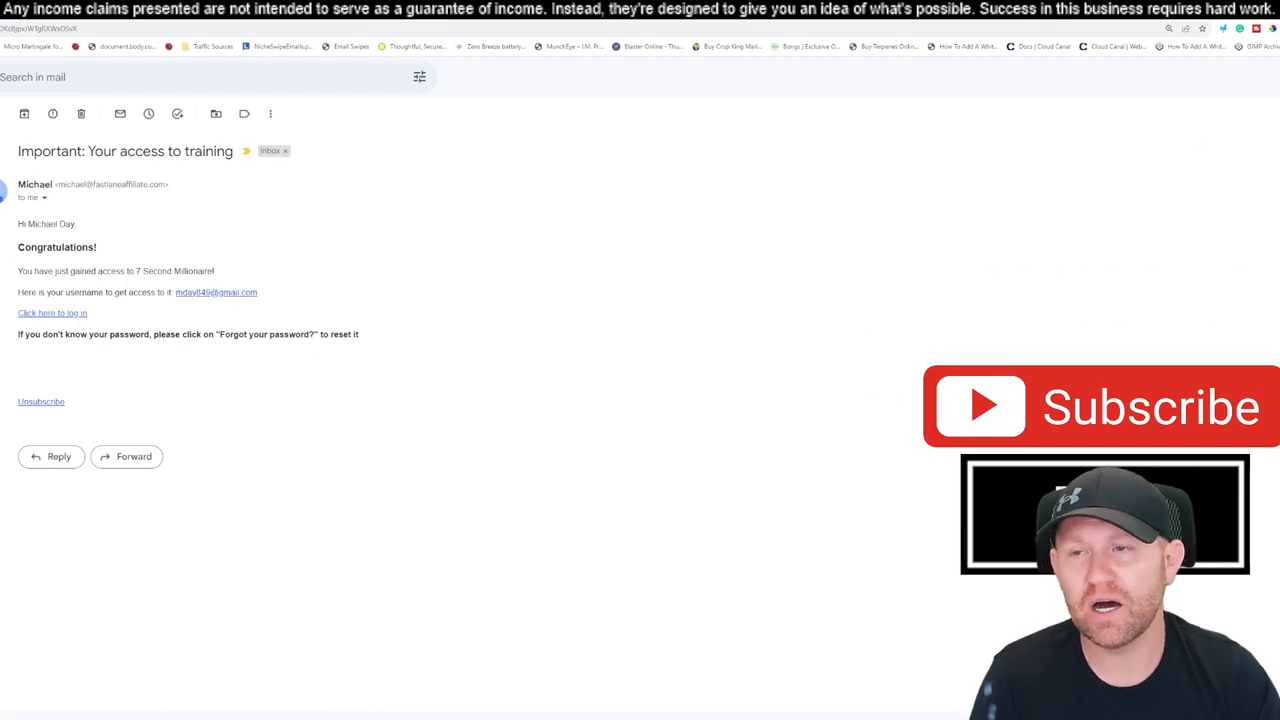
- Switch from Gmail back to the 'This is not a sales video' instructions tab
left_click(24, 112)
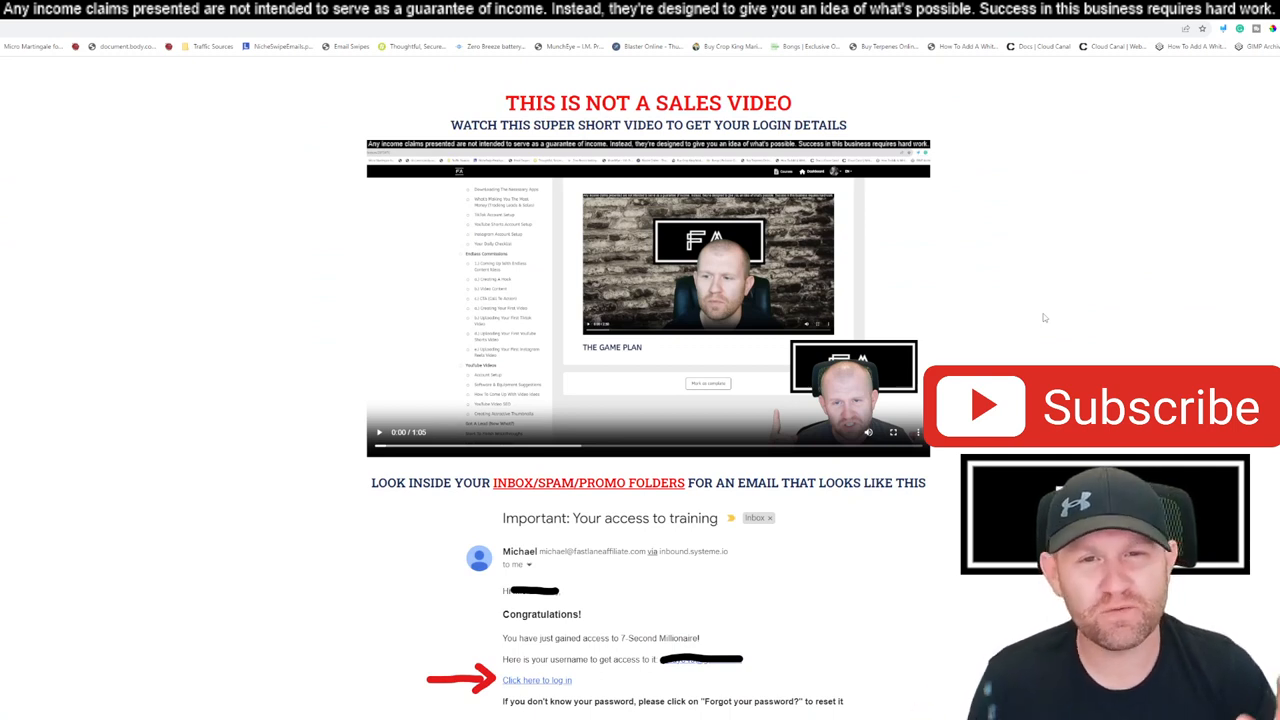
mouse_move(1194, 318)
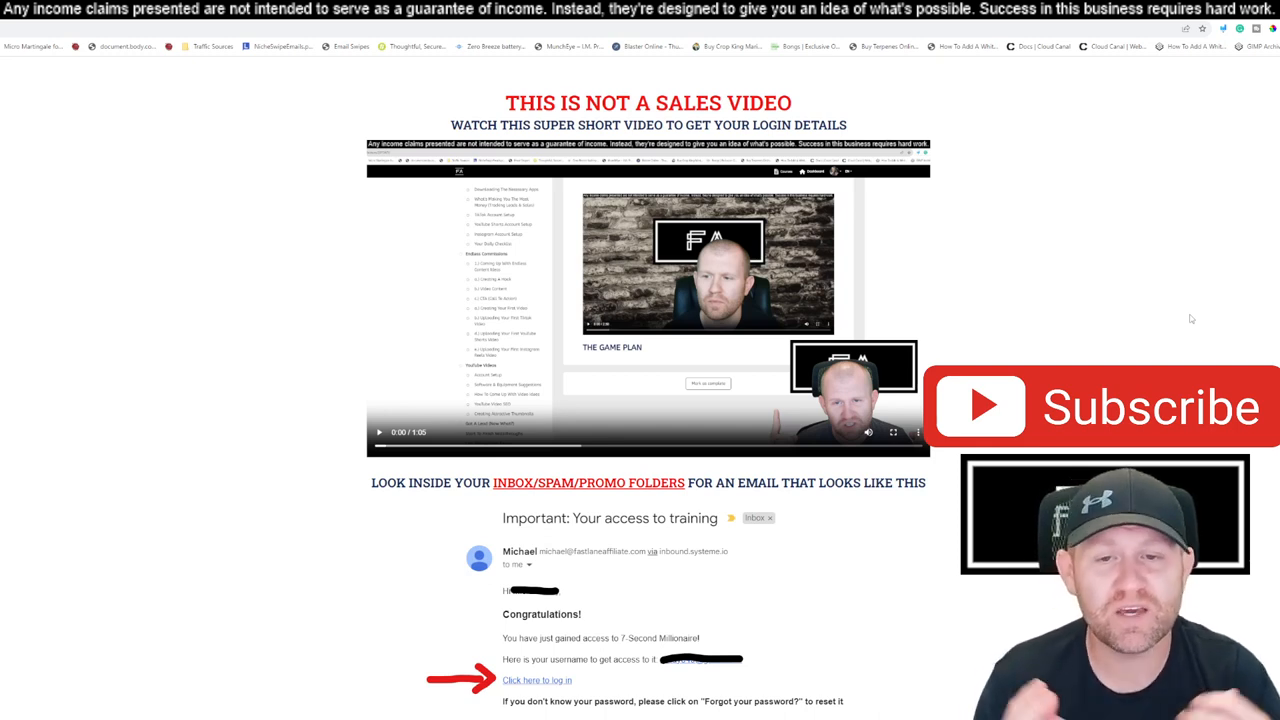
mouse_move(504, 348)
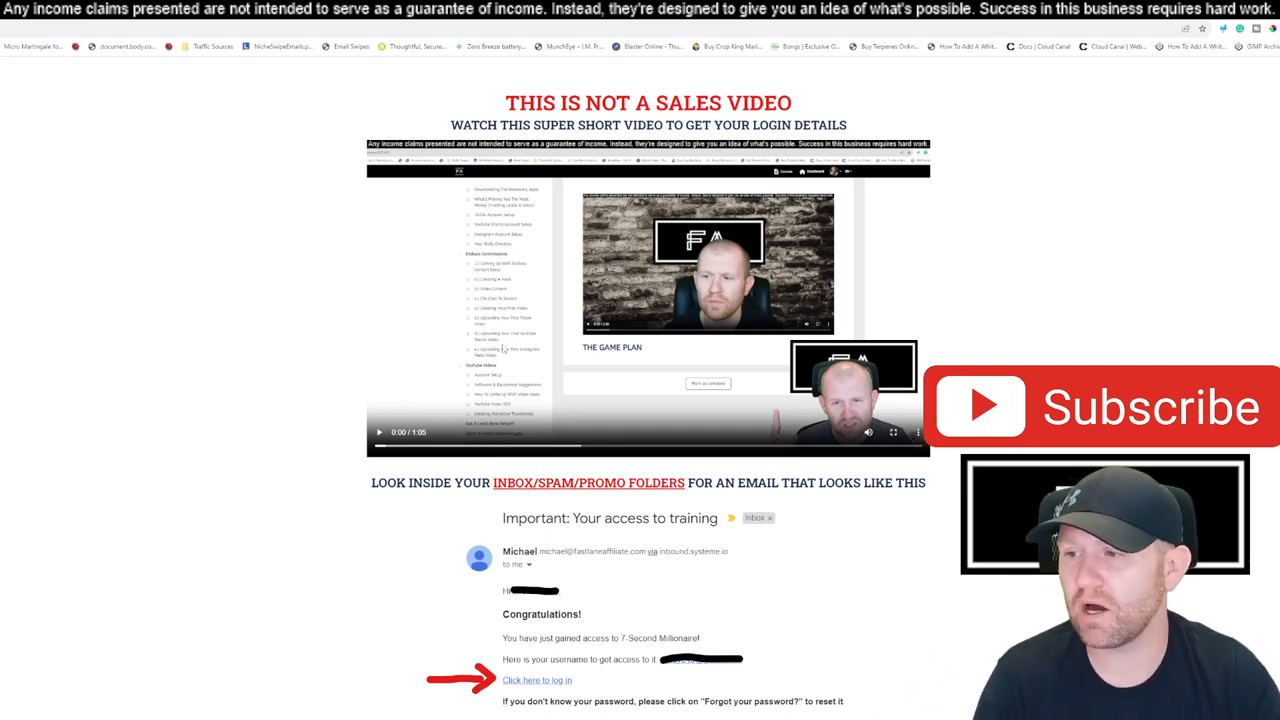